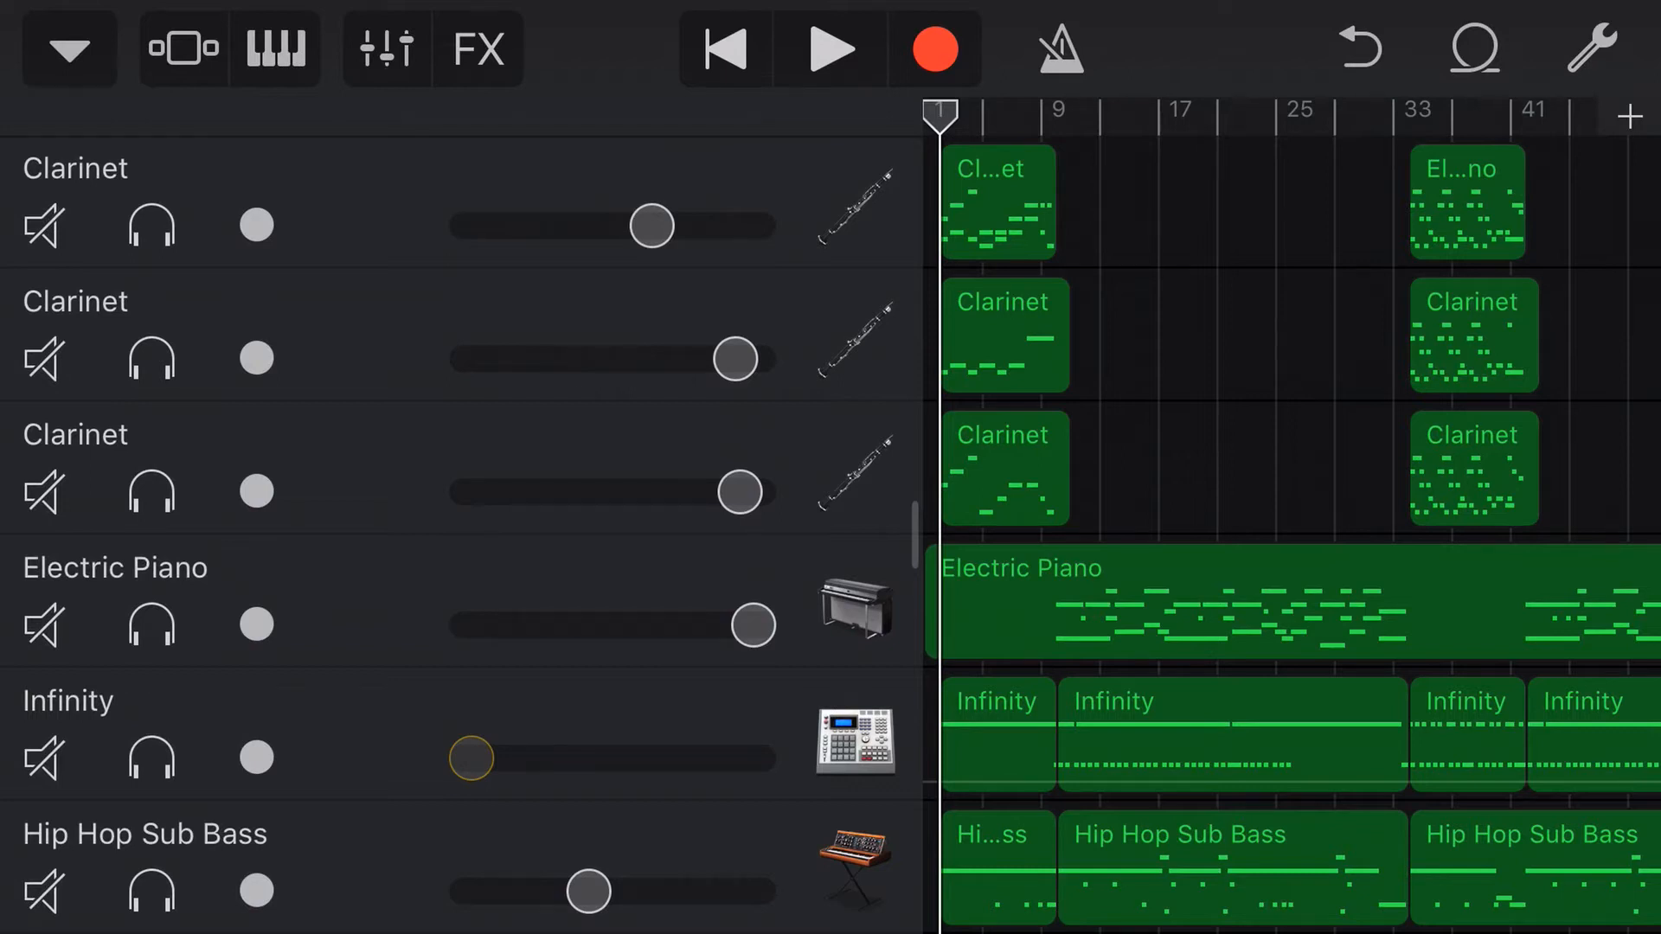
# - Show the Filter and Repeater live effects pads beneath the track list
pyautogui.click(479, 47)
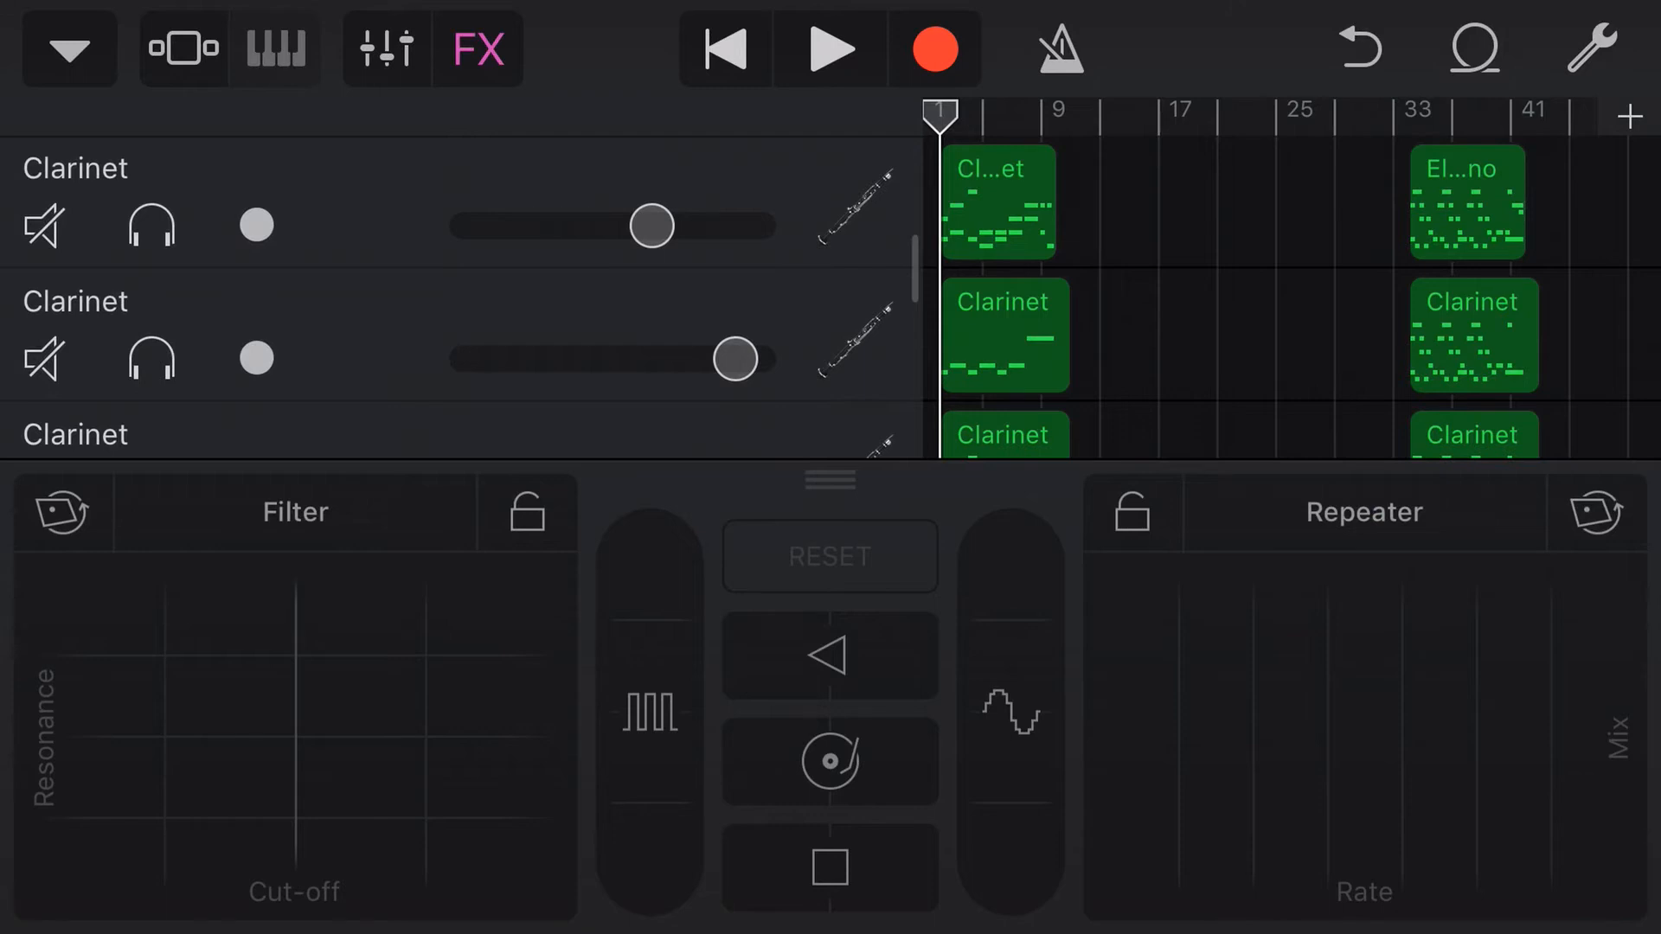
# - Collapse the effects pads to a compact strip, revealing Radio Ready, Punchy Presence, Beats and Kits
pyautogui.click(833, 47)
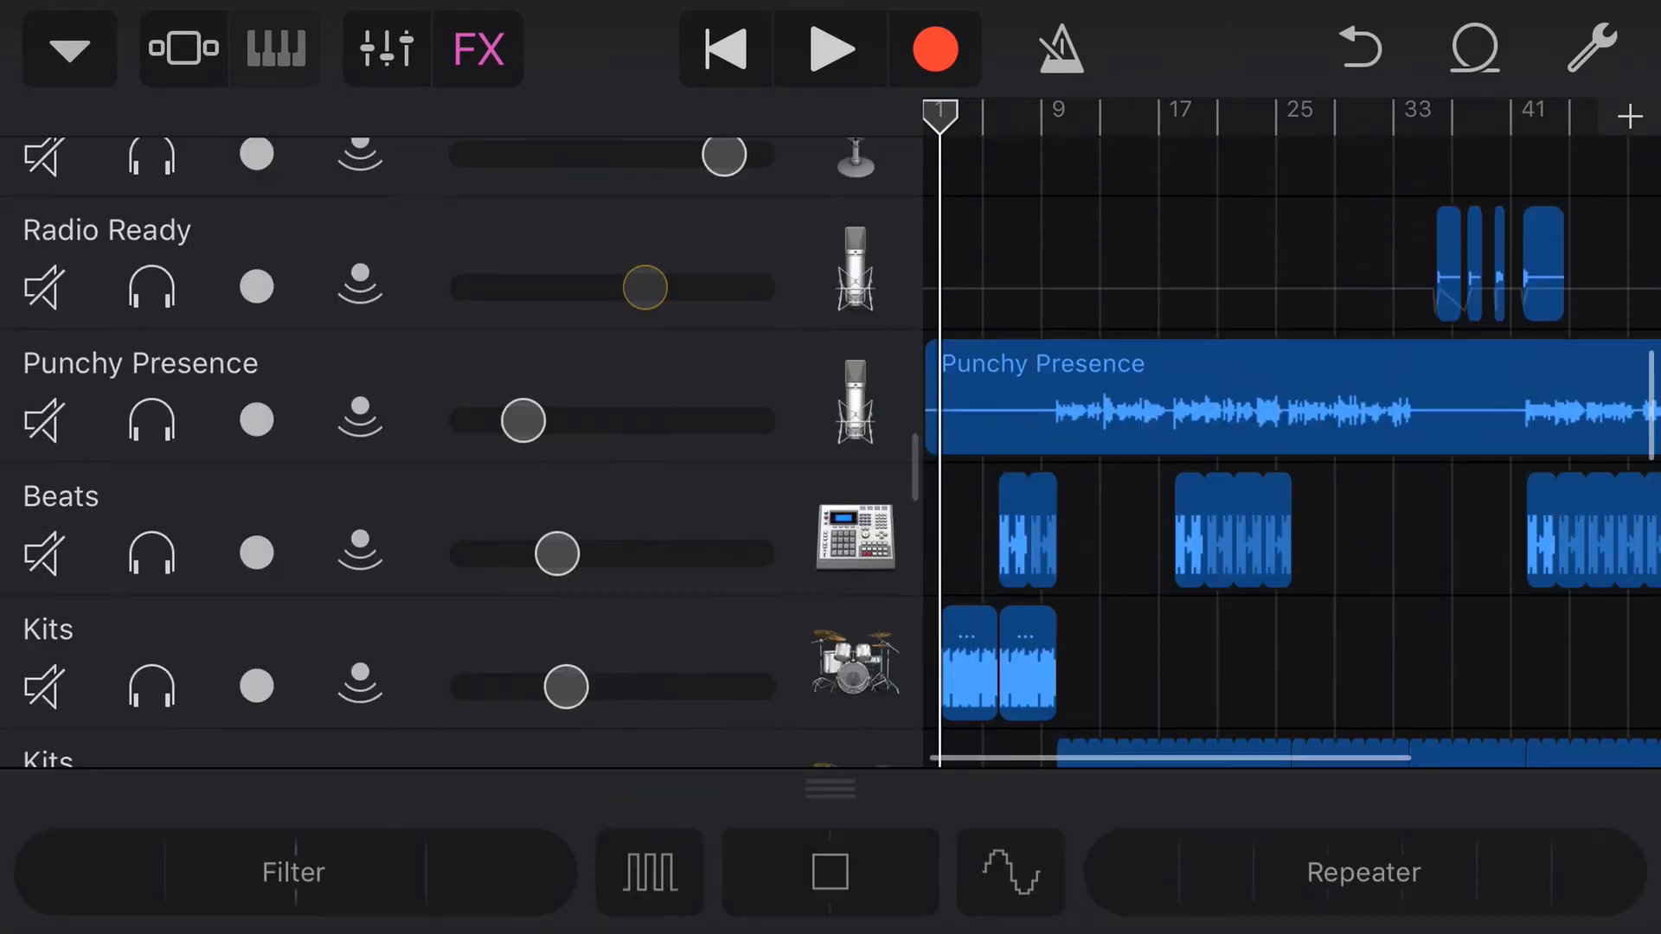
# - Delete the pink effects region on the FX track below Trill Bows and Aurora Over Iceland
pyautogui.scroll(-3)
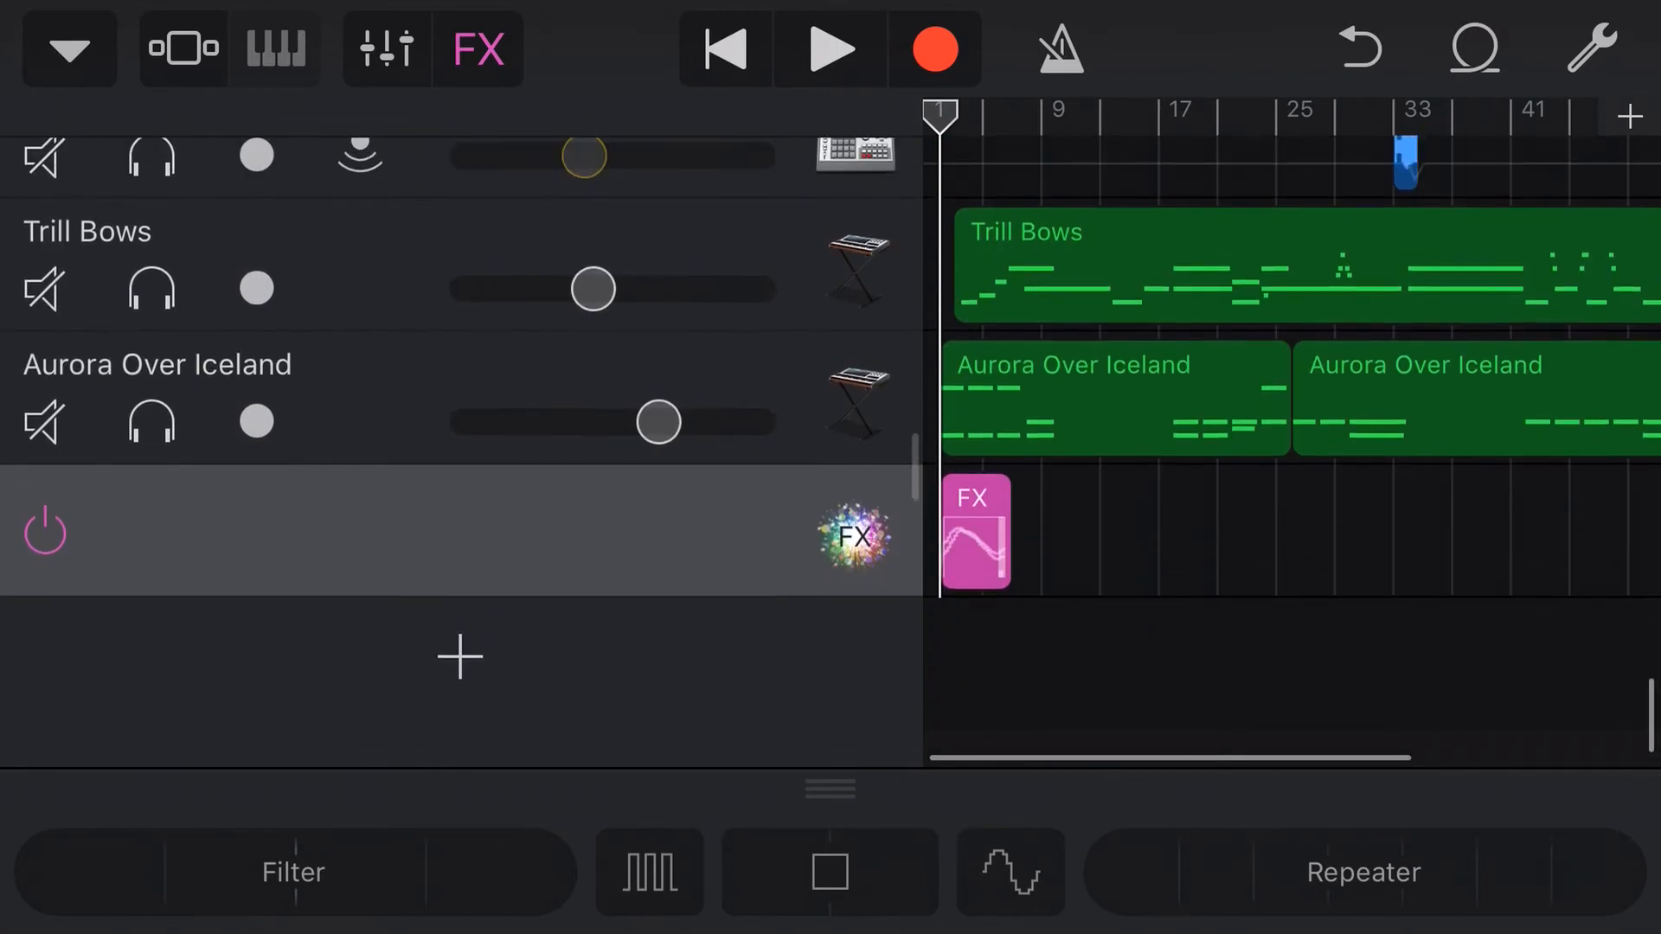
pyautogui.scroll(-3)
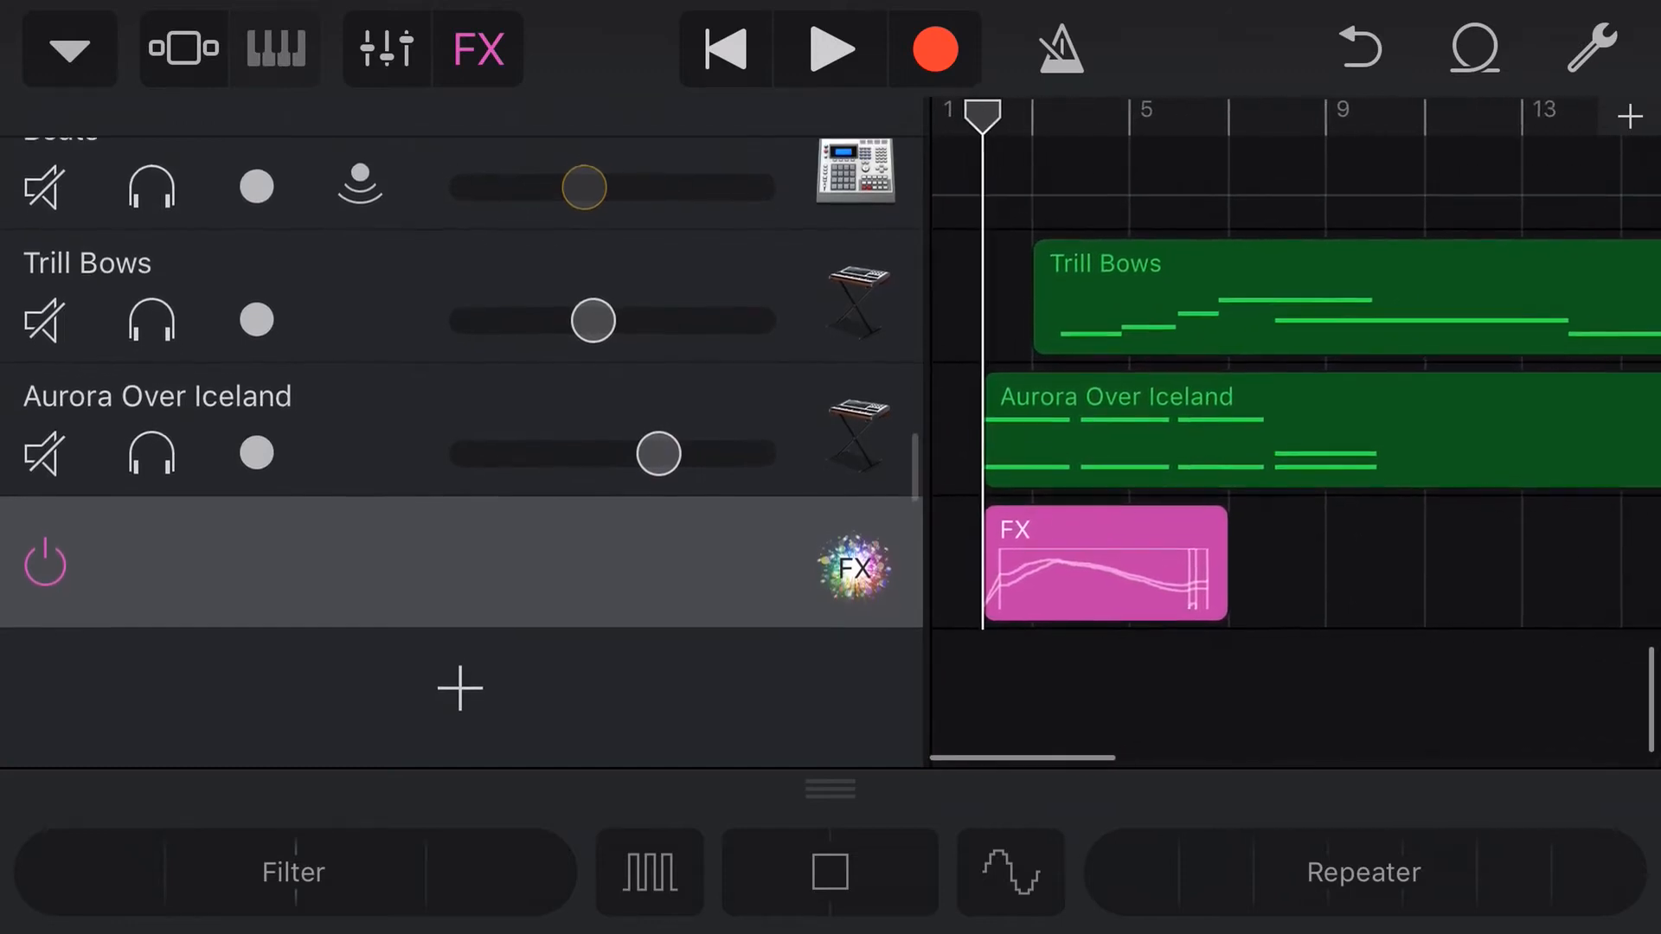
pyautogui.click(1097, 567)
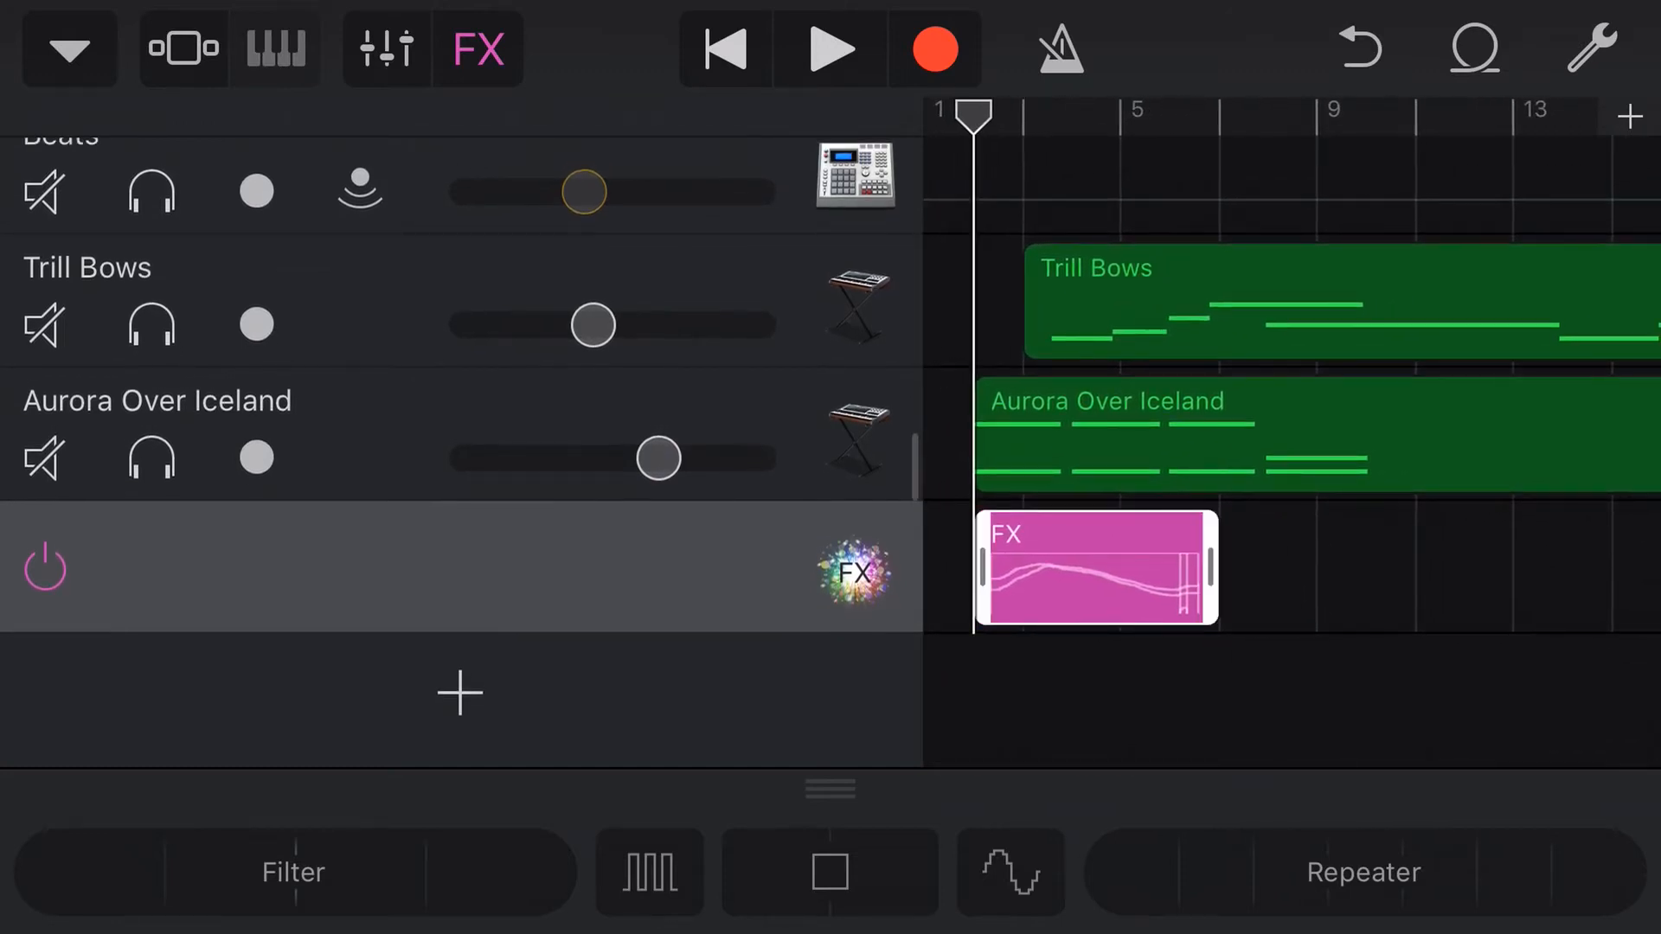
pyautogui.click(1155, 434)
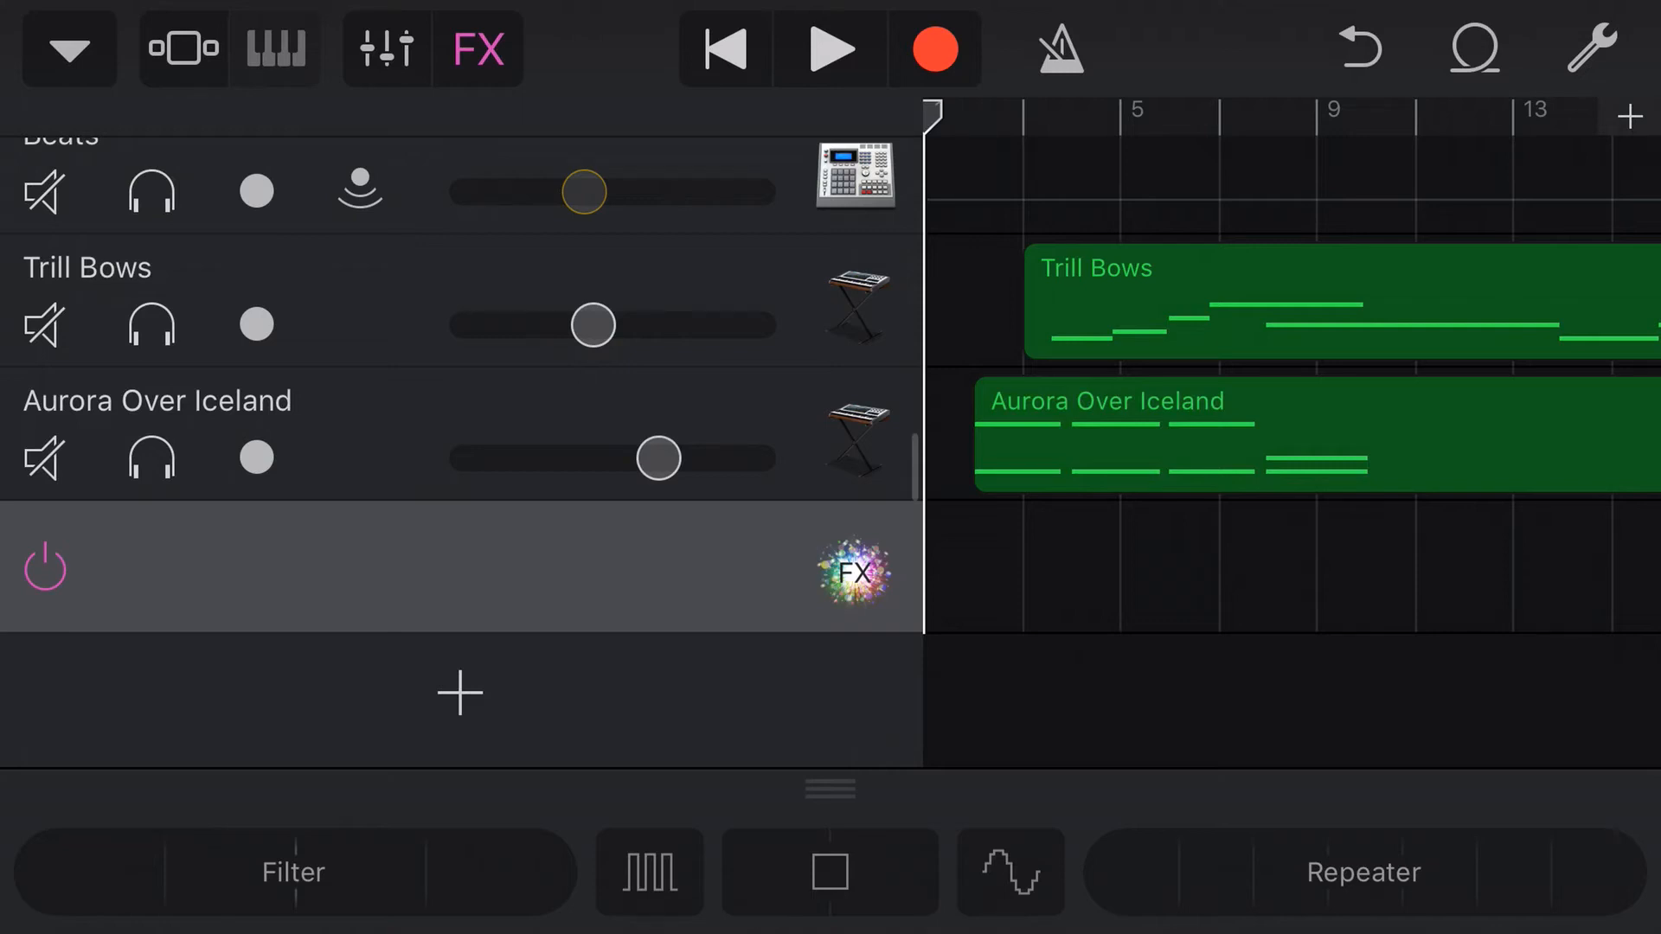
# - Turn on the FX track's Visual EQ, neutralize treble, raise bass slightly, and expand the editor
pyautogui.click(386, 46)
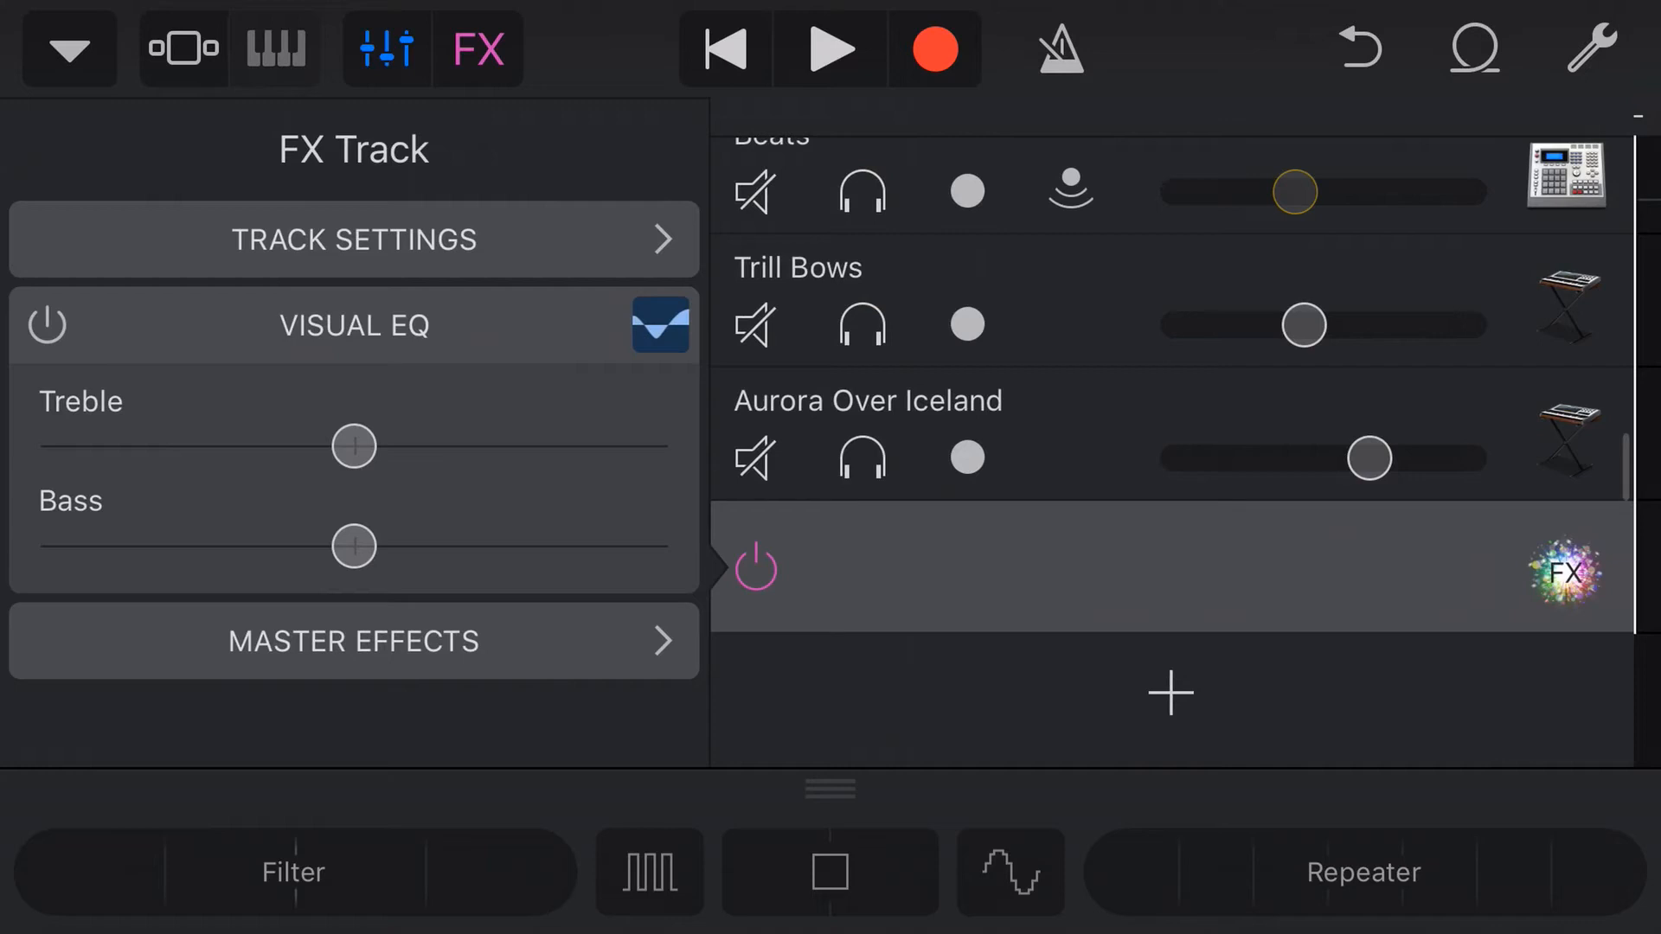
pyautogui.click(47, 324)
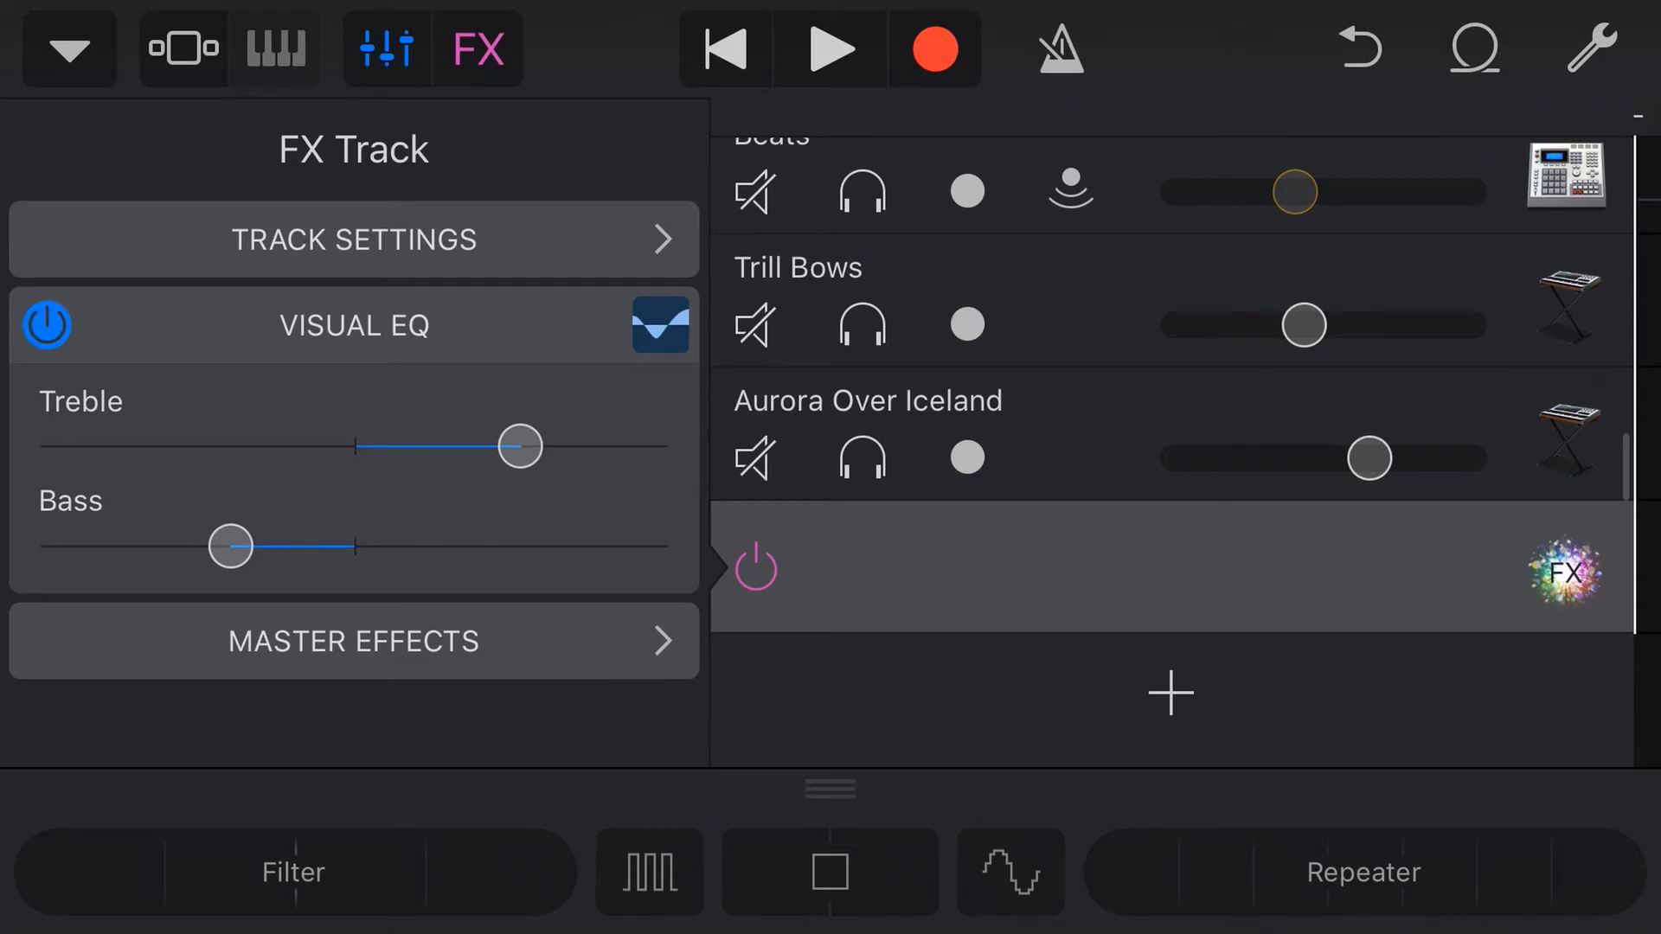
pyautogui.moveTo(519, 447); pyautogui.dragTo(373, 446)
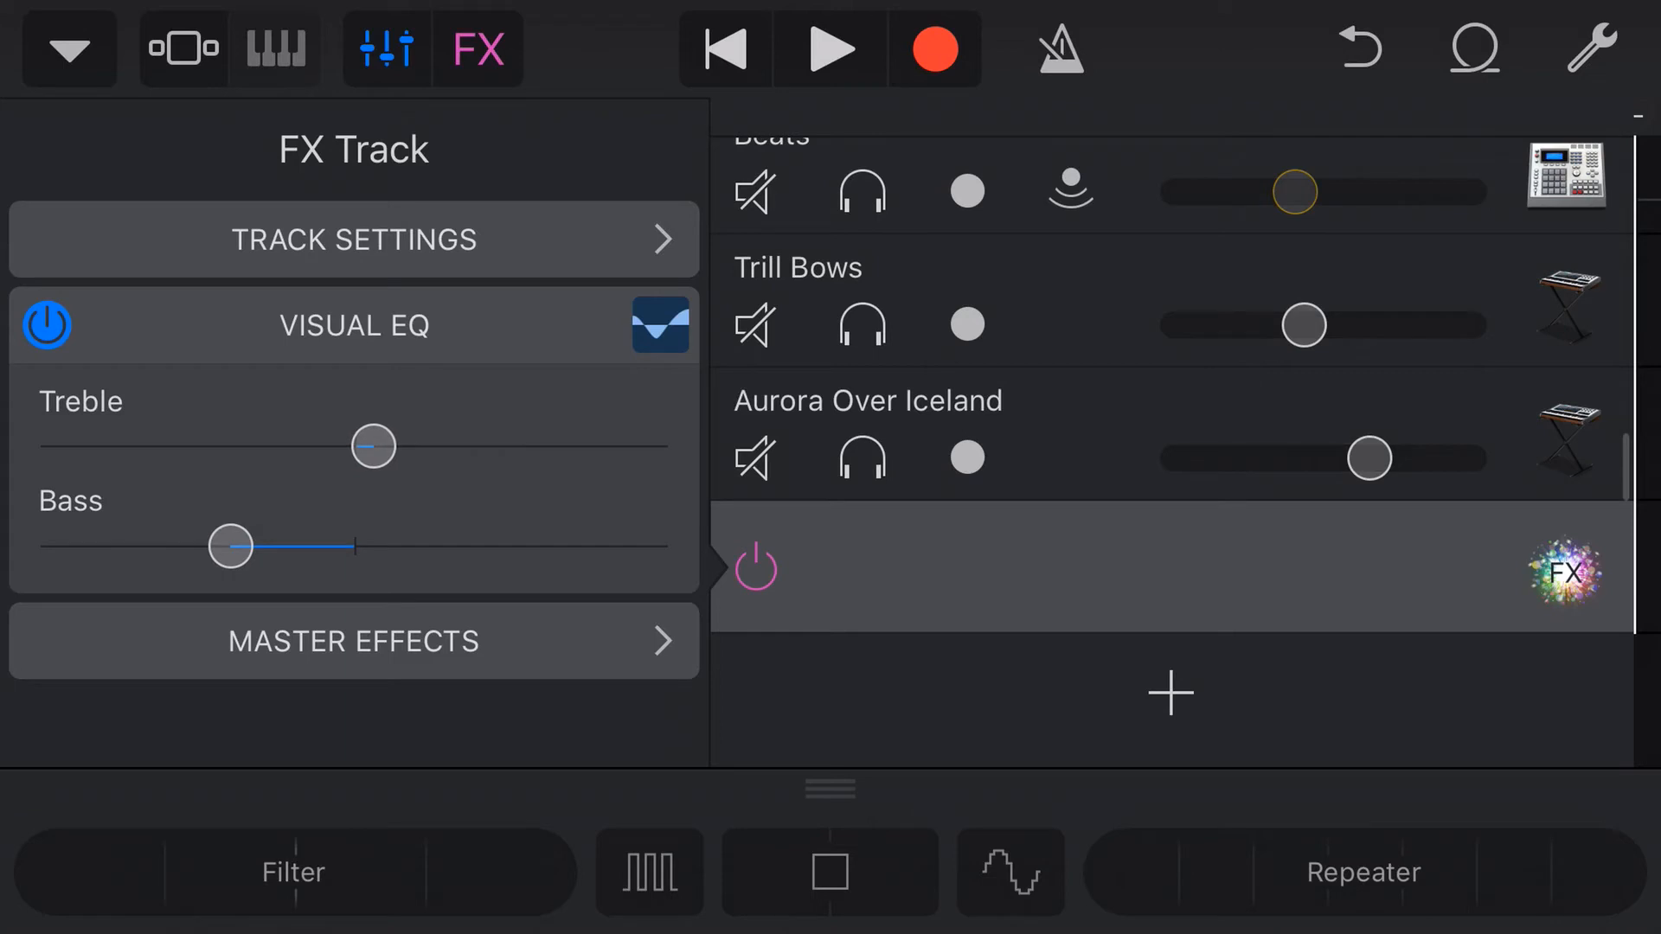
pyautogui.moveTo(231, 547); pyautogui.dragTo(411, 547)
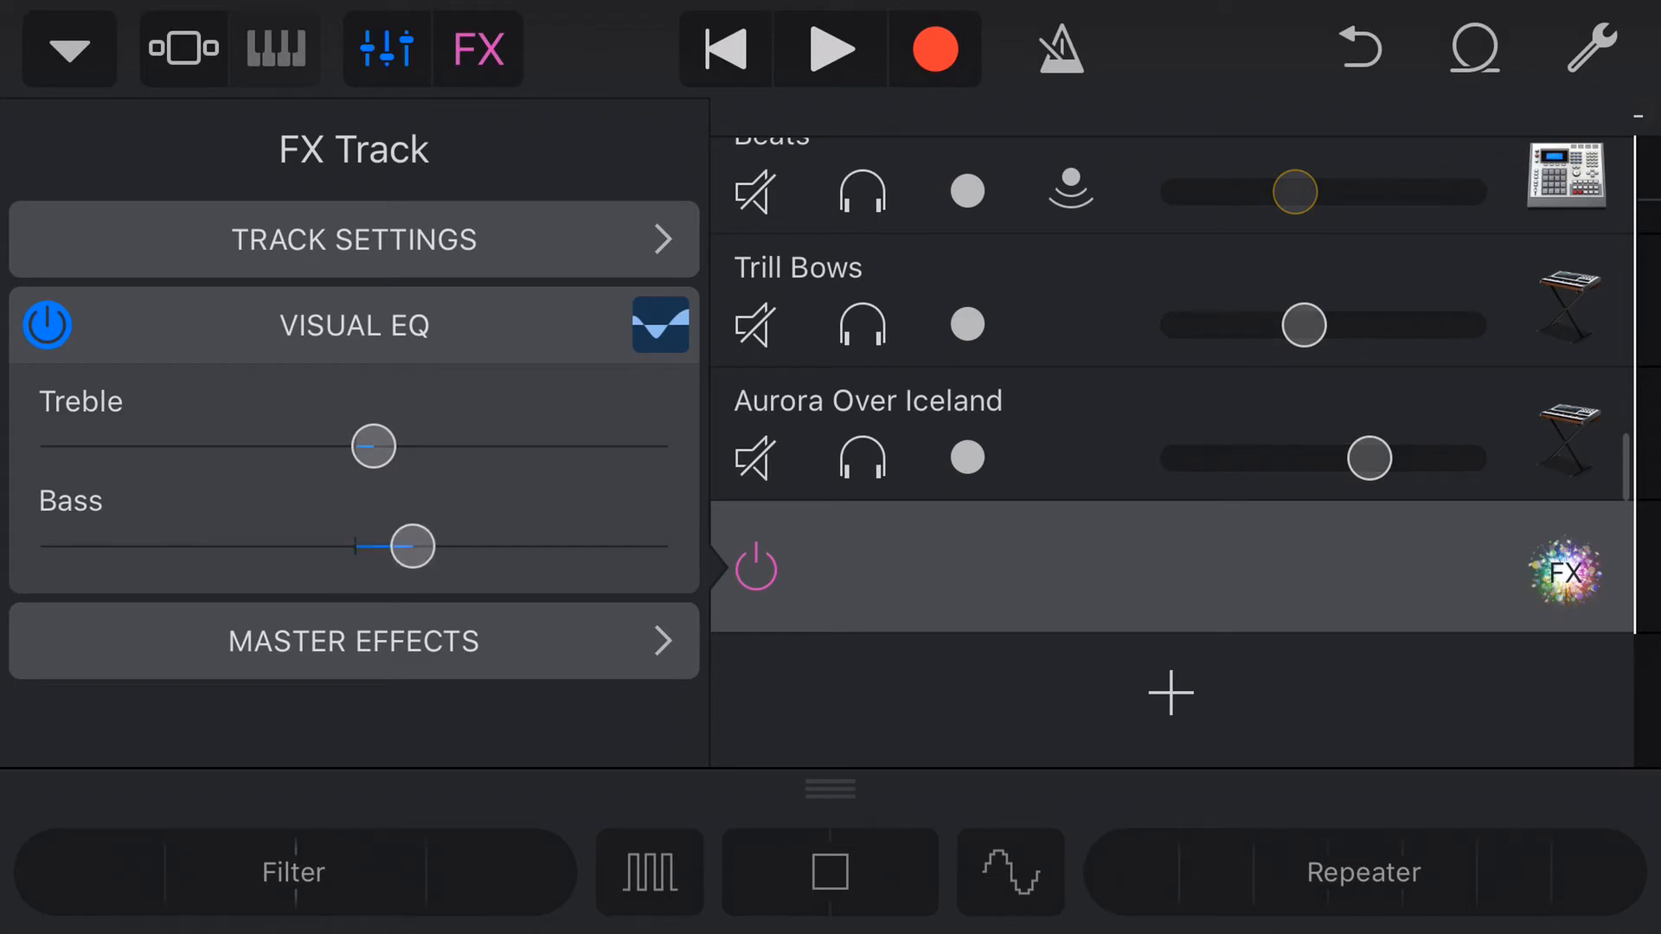
pyautogui.click(659, 326)
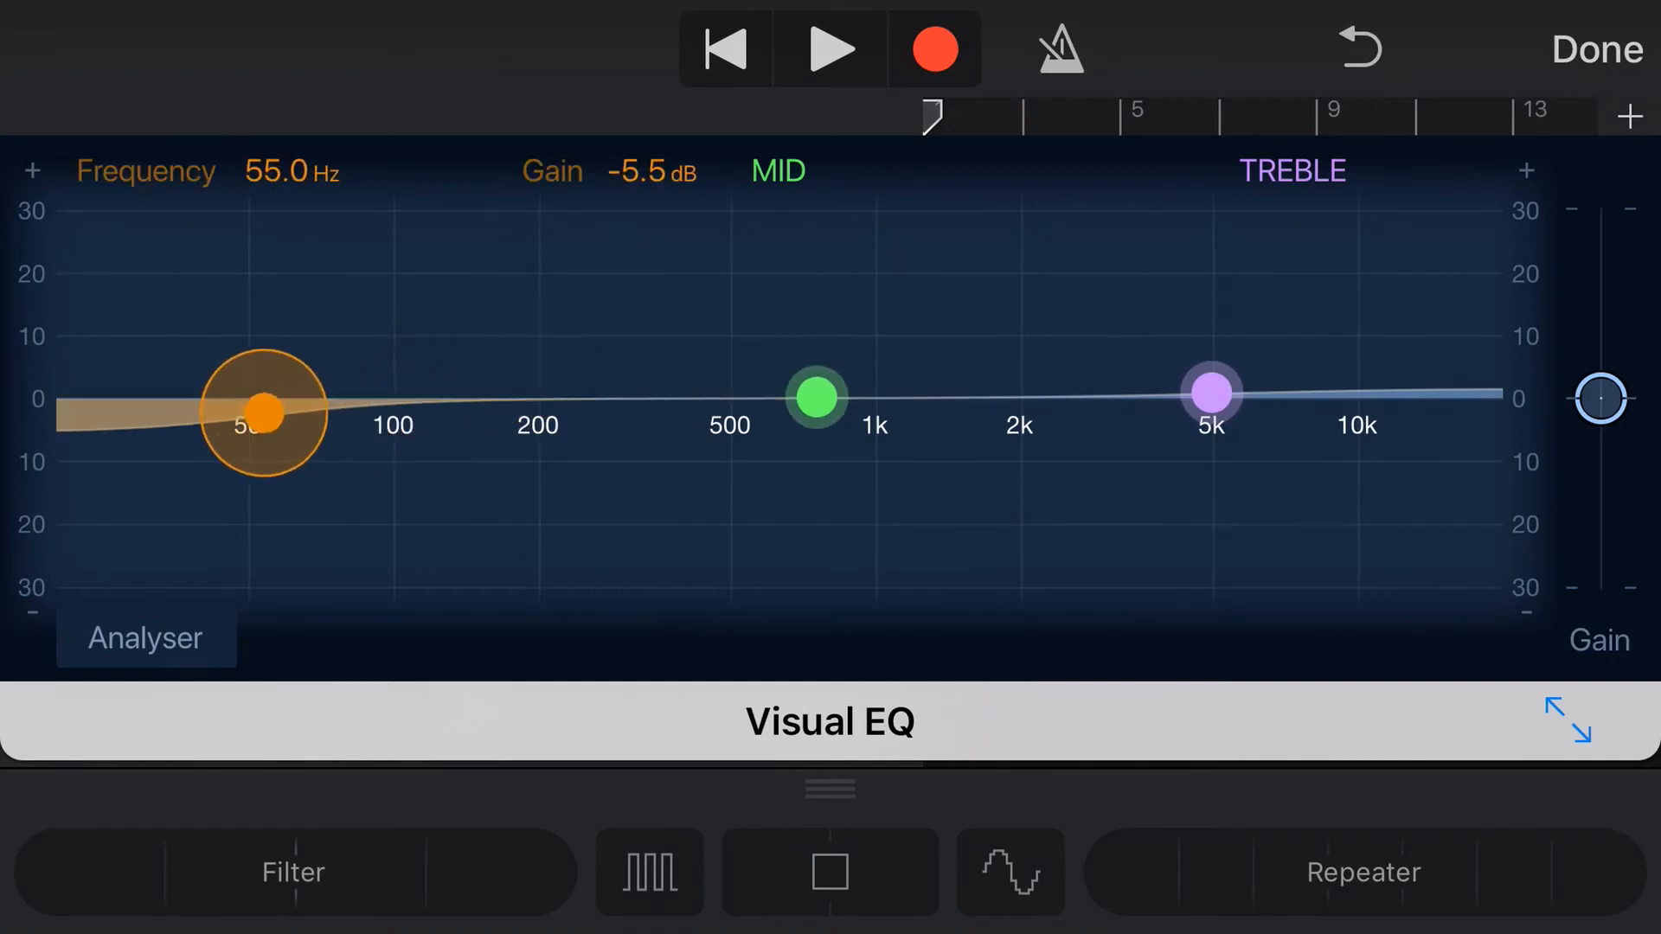
# - Shape the Visual EQ: bass cut near 100 Hz, treble boost near 10 kHz, slight mid dip
pyautogui.moveTo(263, 411); pyautogui.dragTo(397, 423)
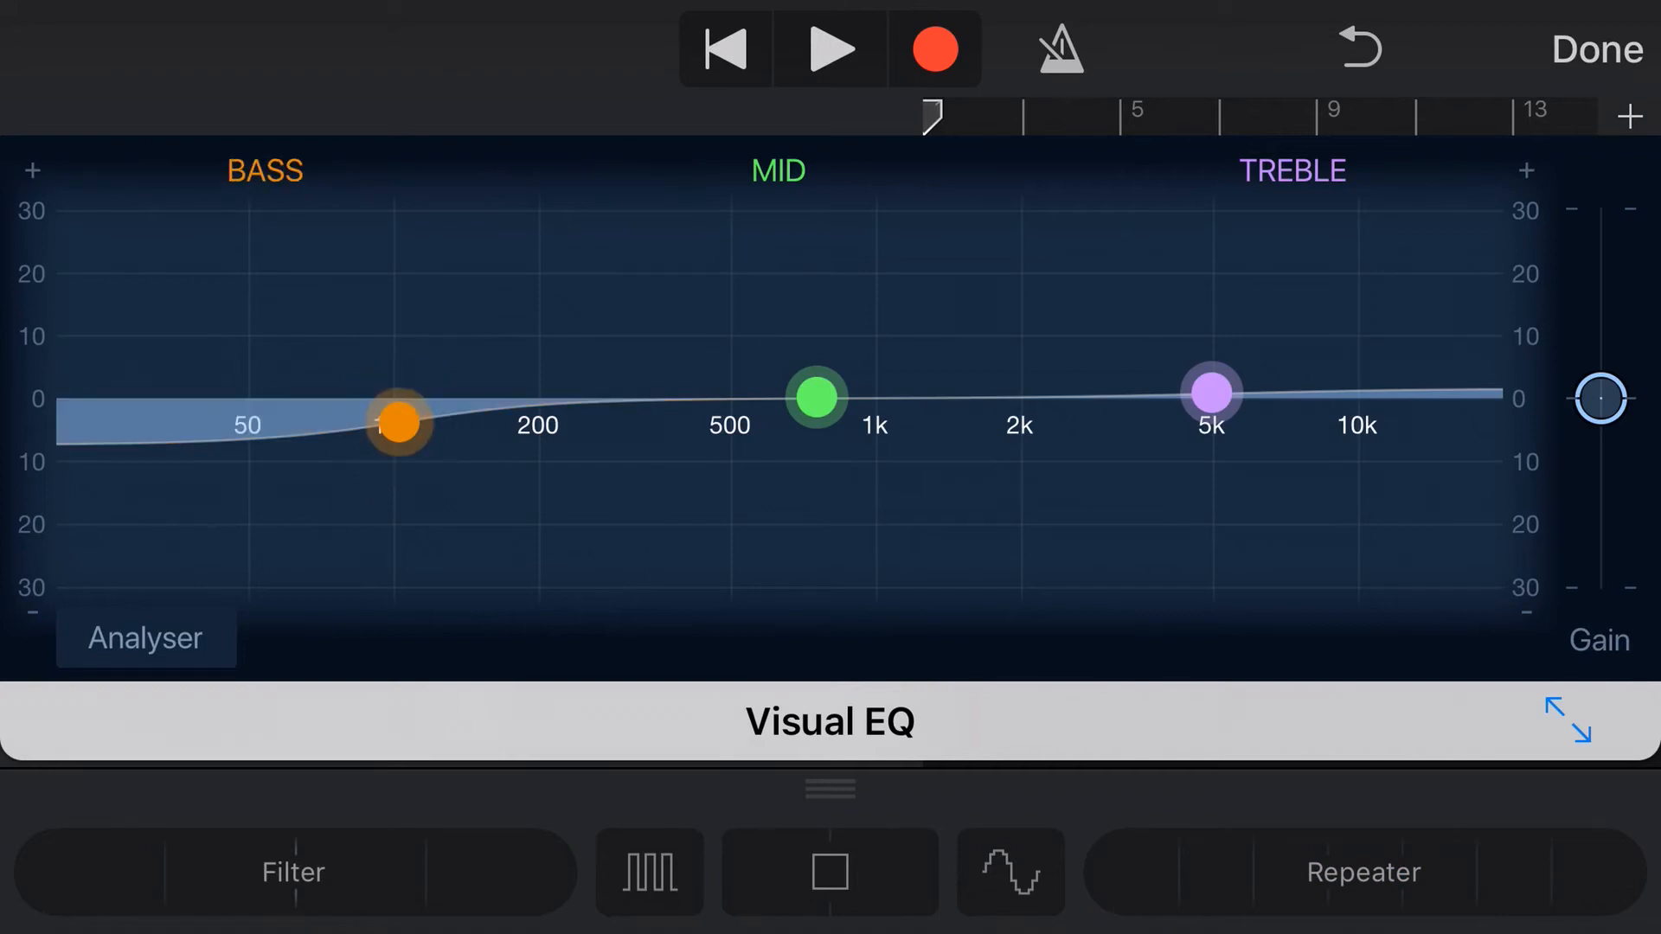
pyautogui.moveTo(1207, 393); pyautogui.dragTo(1282, 346)
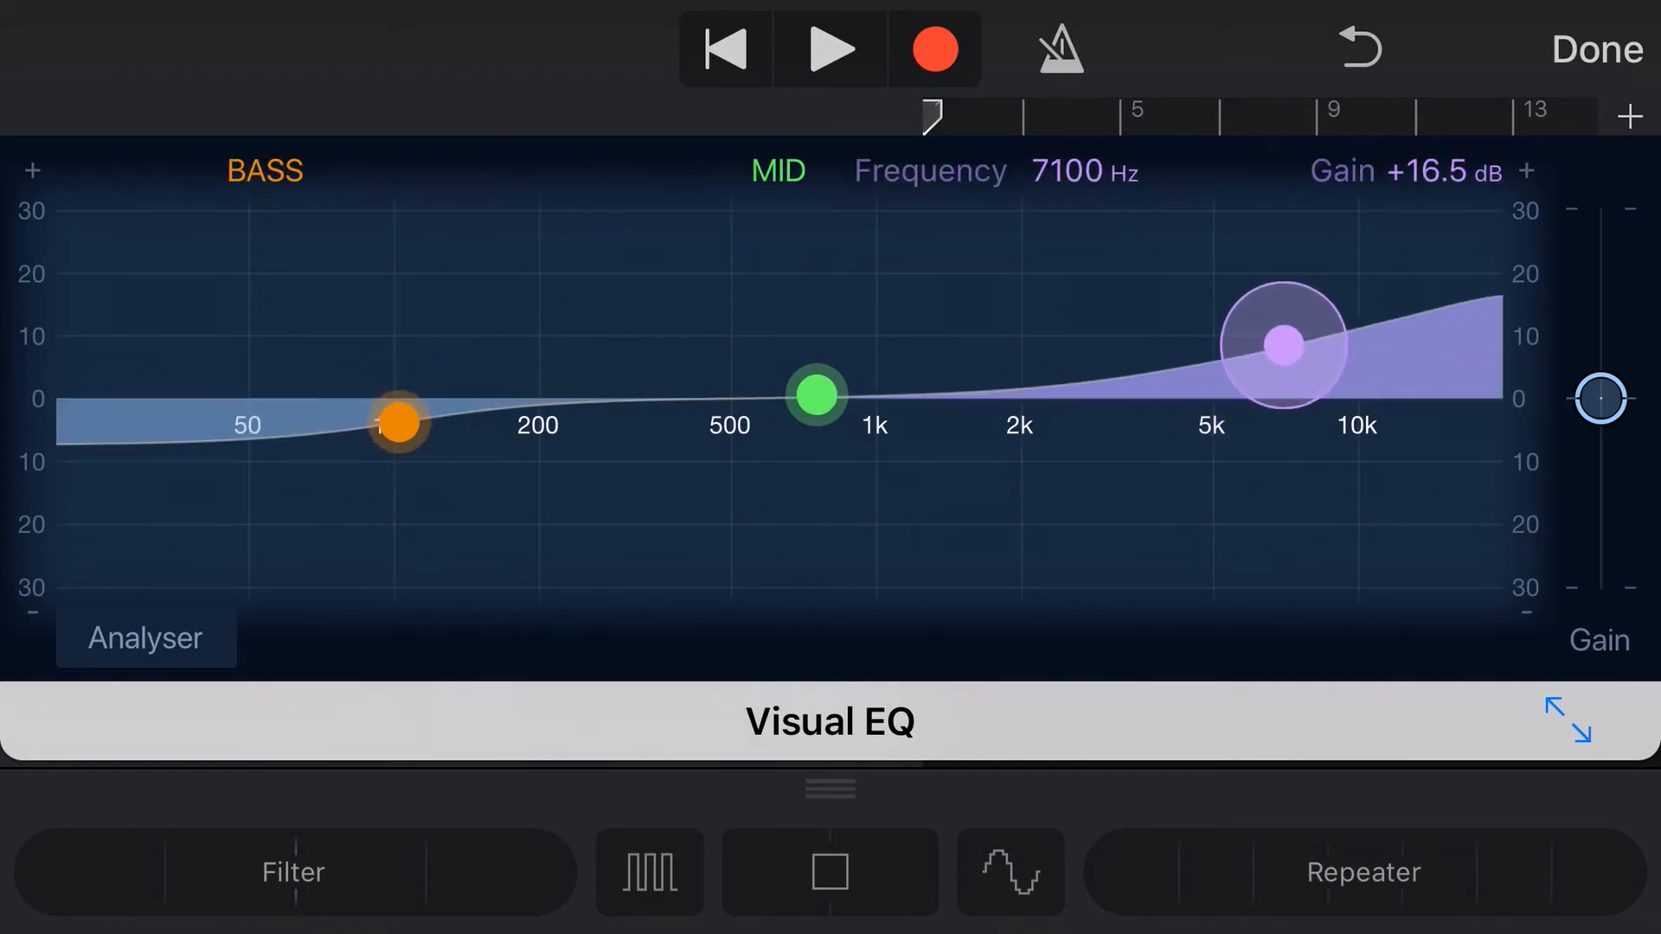
pyautogui.moveTo(1283, 346); pyautogui.dragTo(1346, 364)
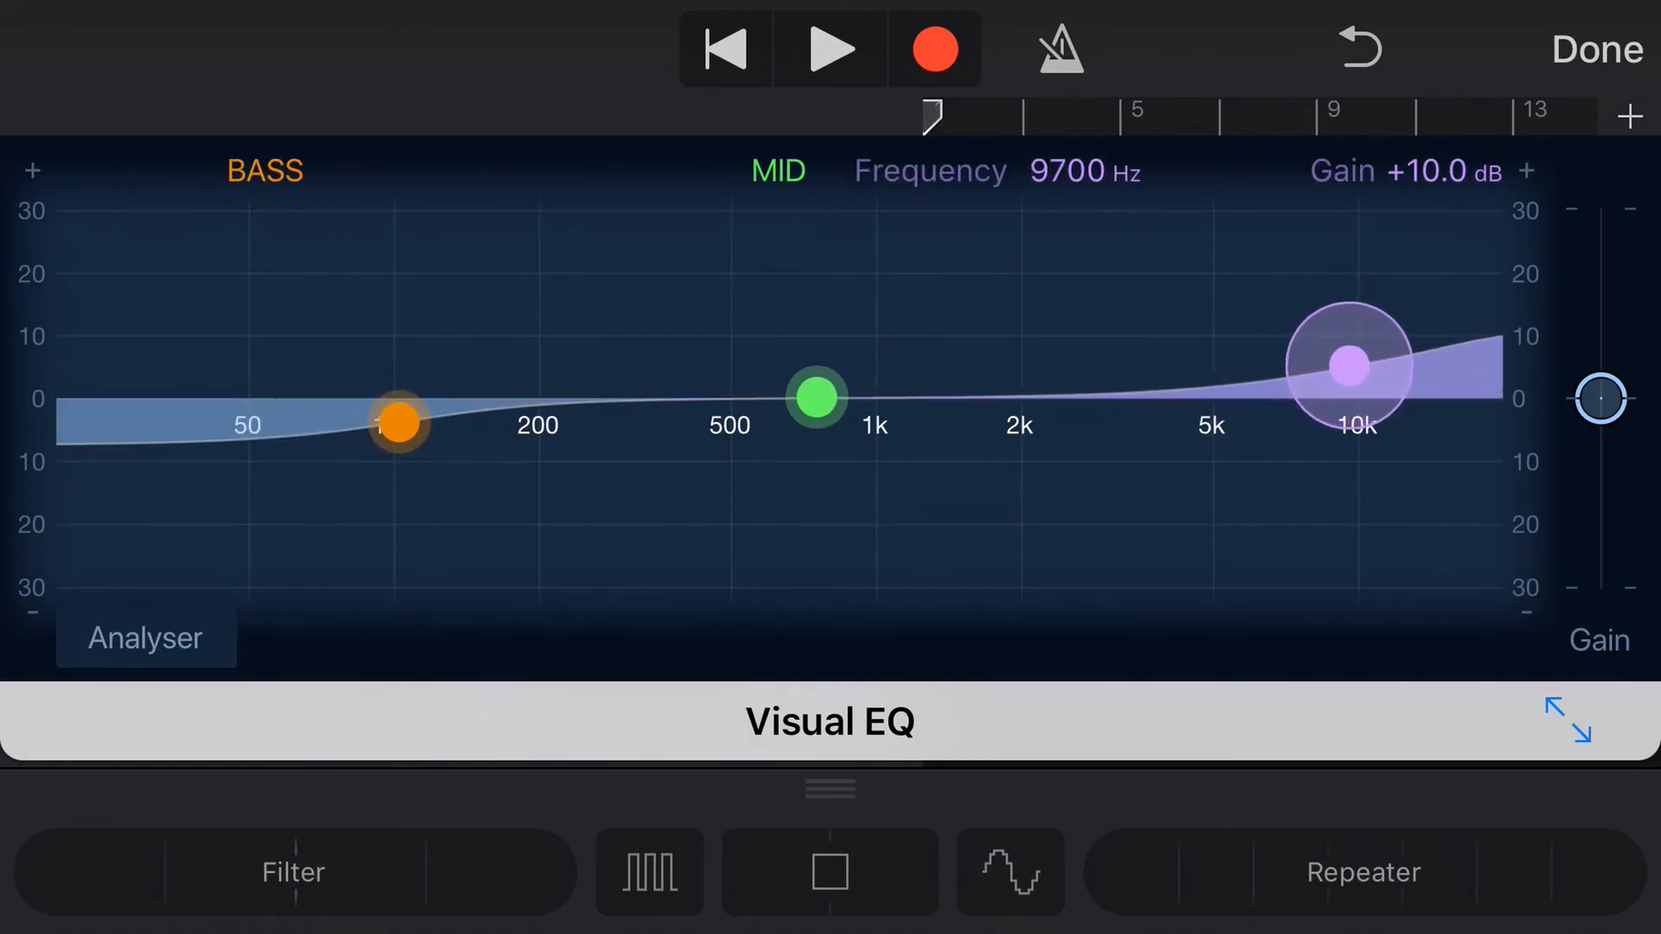
pyautogui.moveTo(816, 400); pyautogui.dragTo(921, 305)
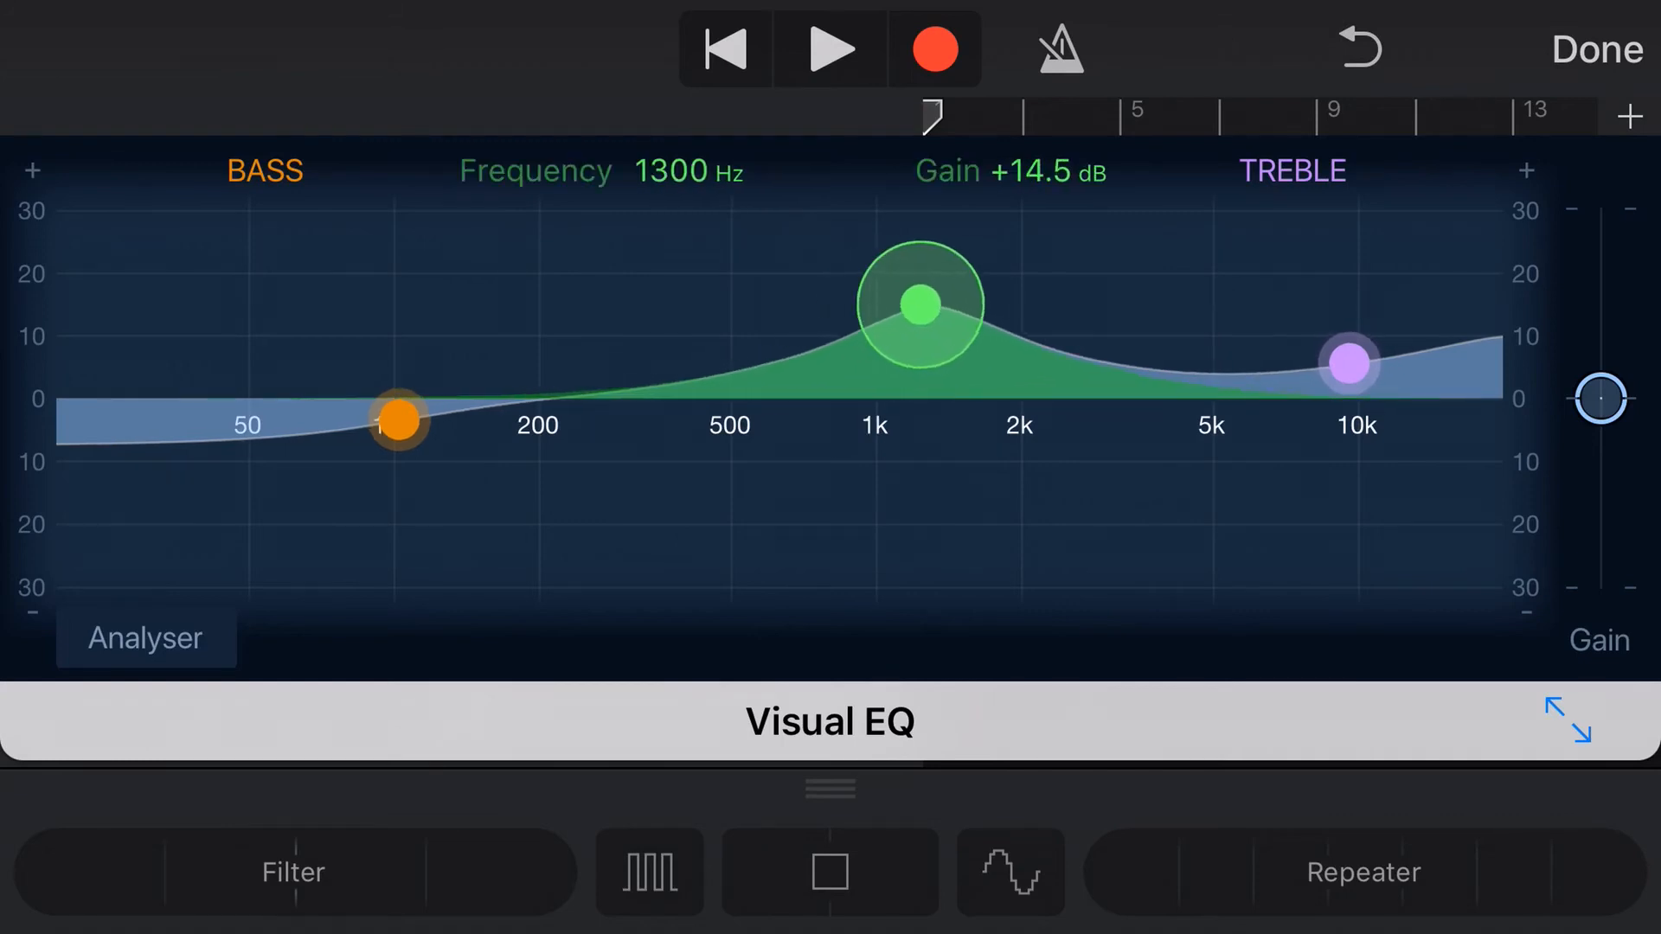
pyautogui.moveTo(922, 306); pyautogui.dragTo(879, 379)
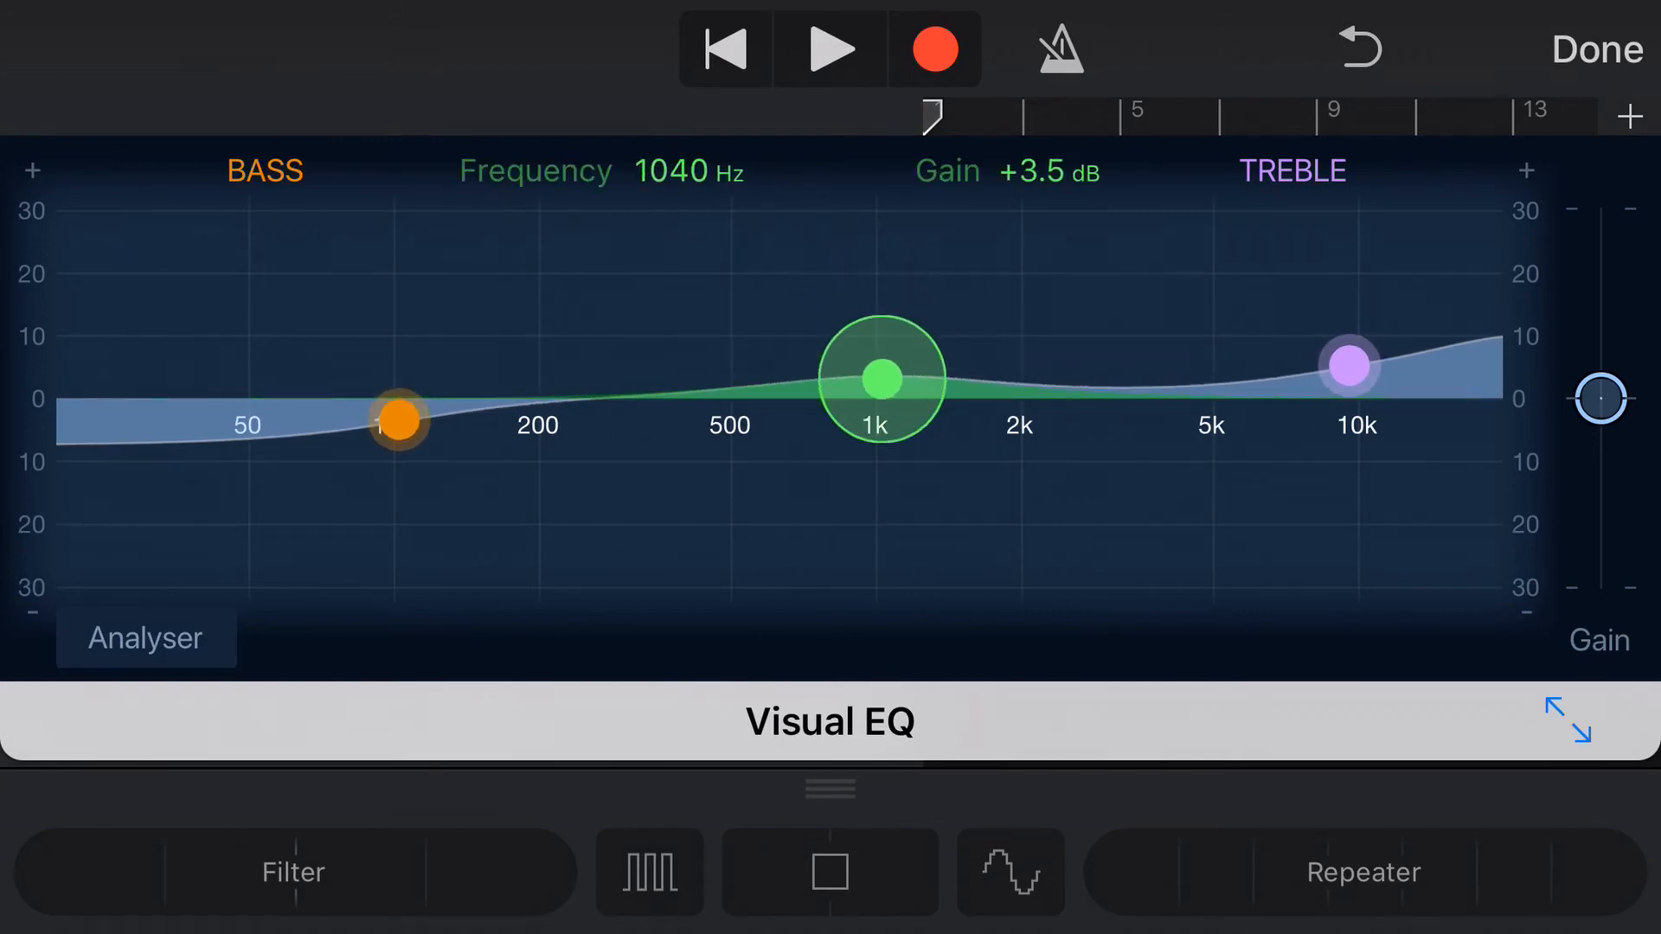
pyautogui.moveTo(883, 379); pyautogui.dragTo(883, 426)
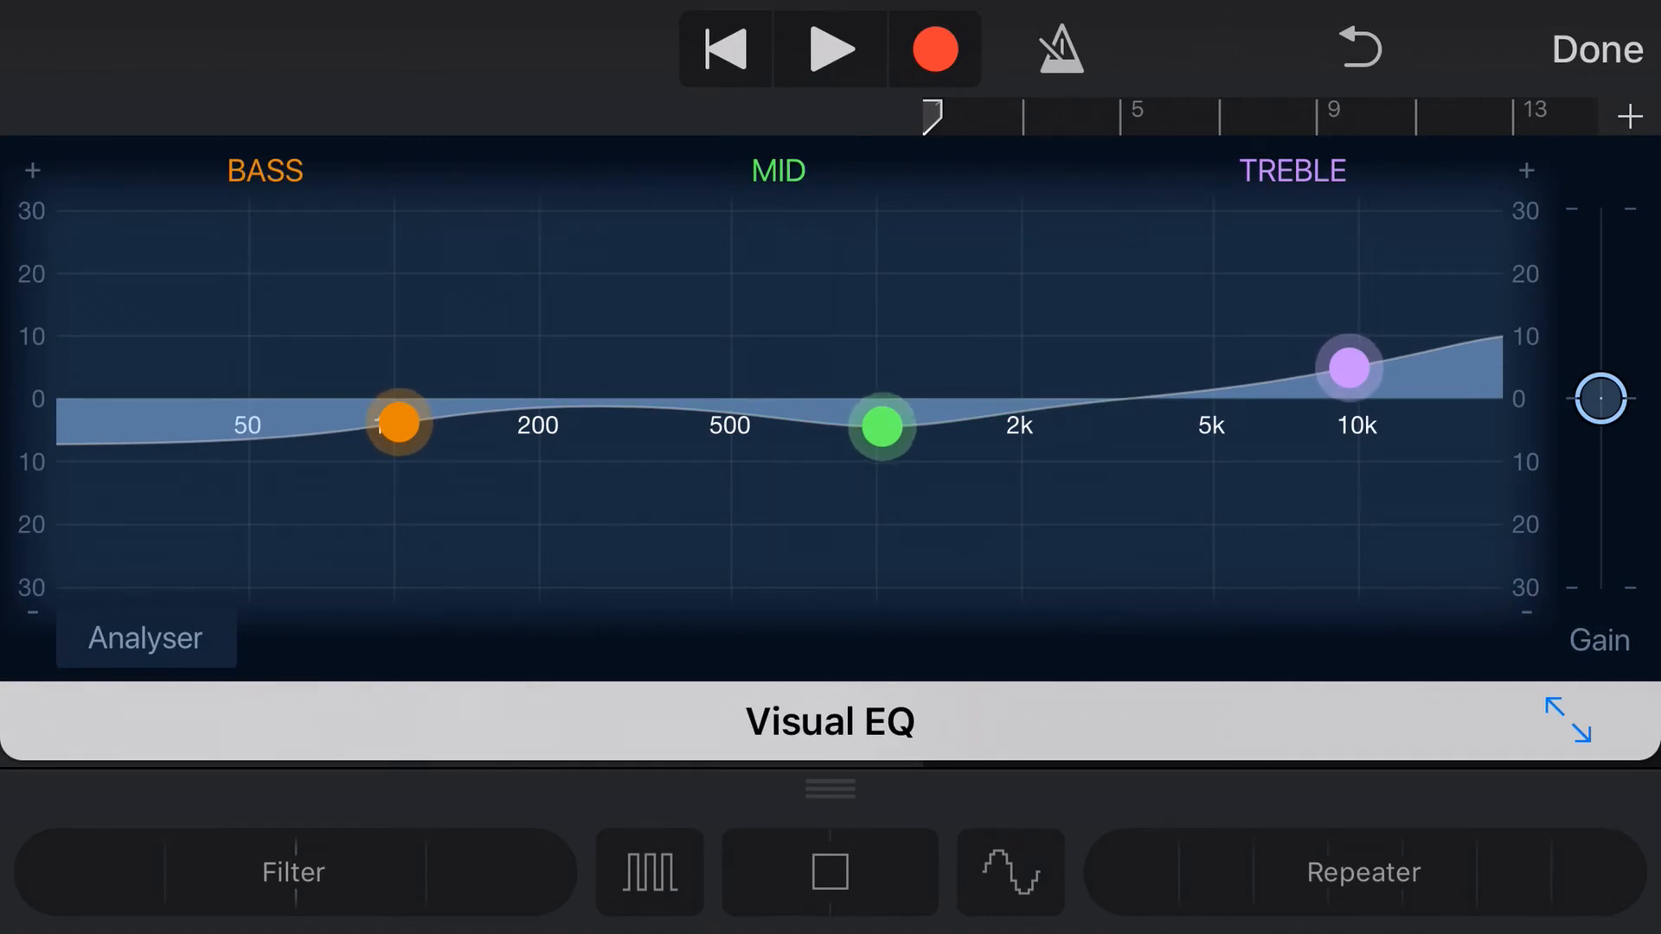
pyautogui.moveTo(1348, 368); pyautogui.dragTo(1211, 397)
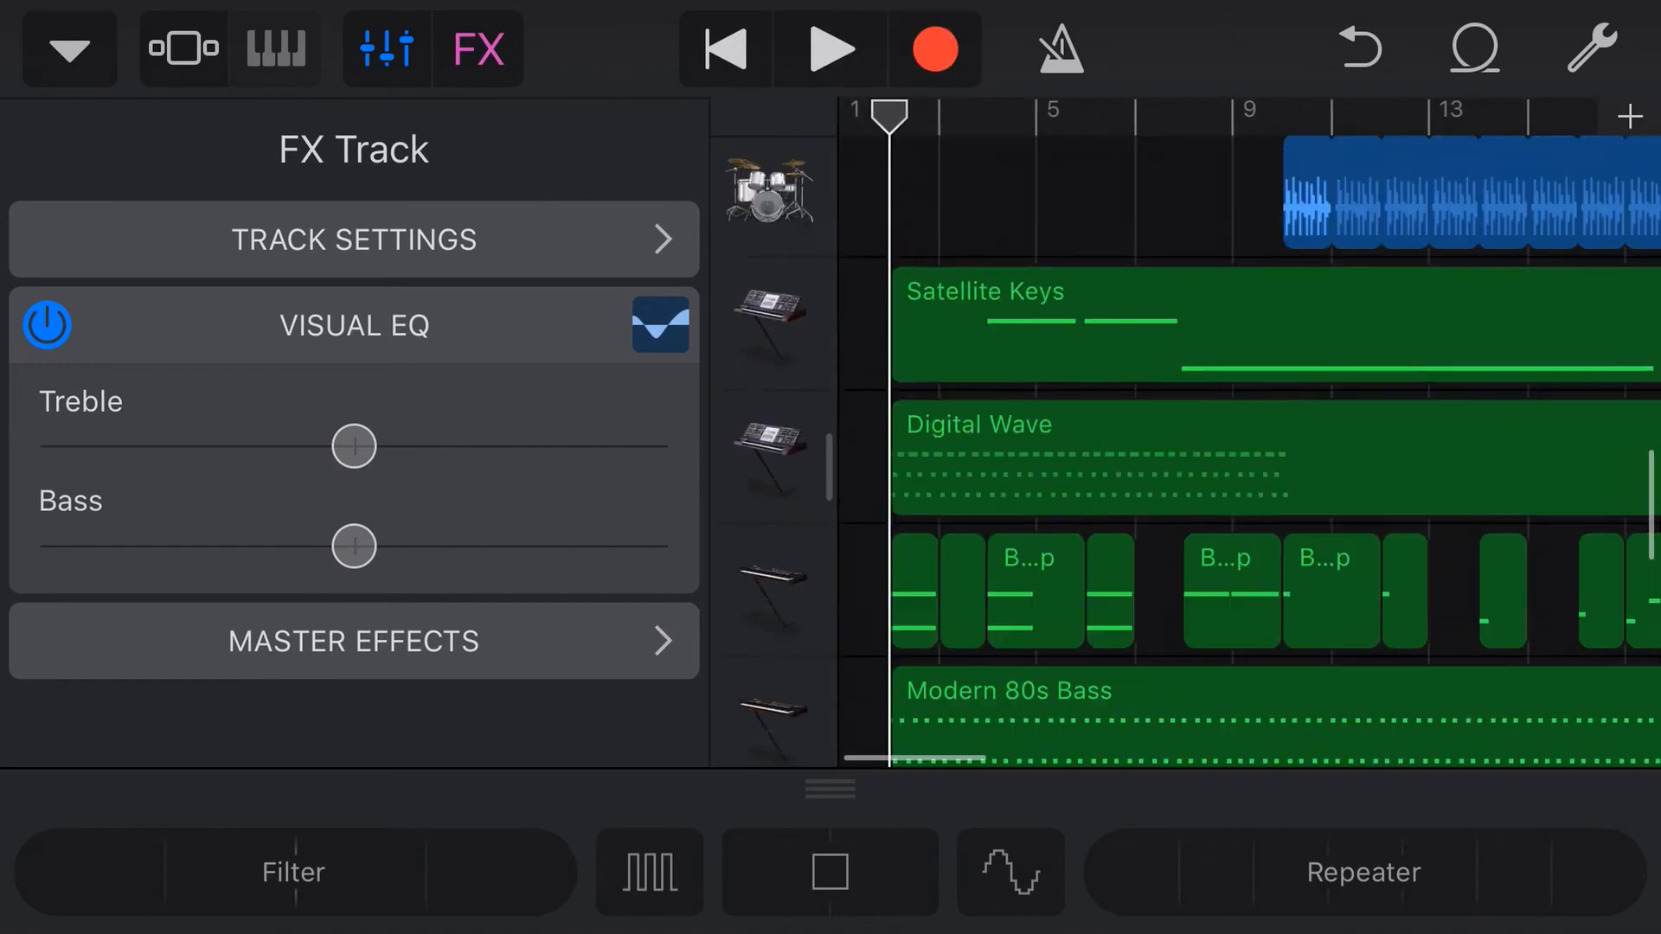
# - Bring back the FX track's controls and reopen the full Visual EQ graph
pyautogui.scroll(-3)
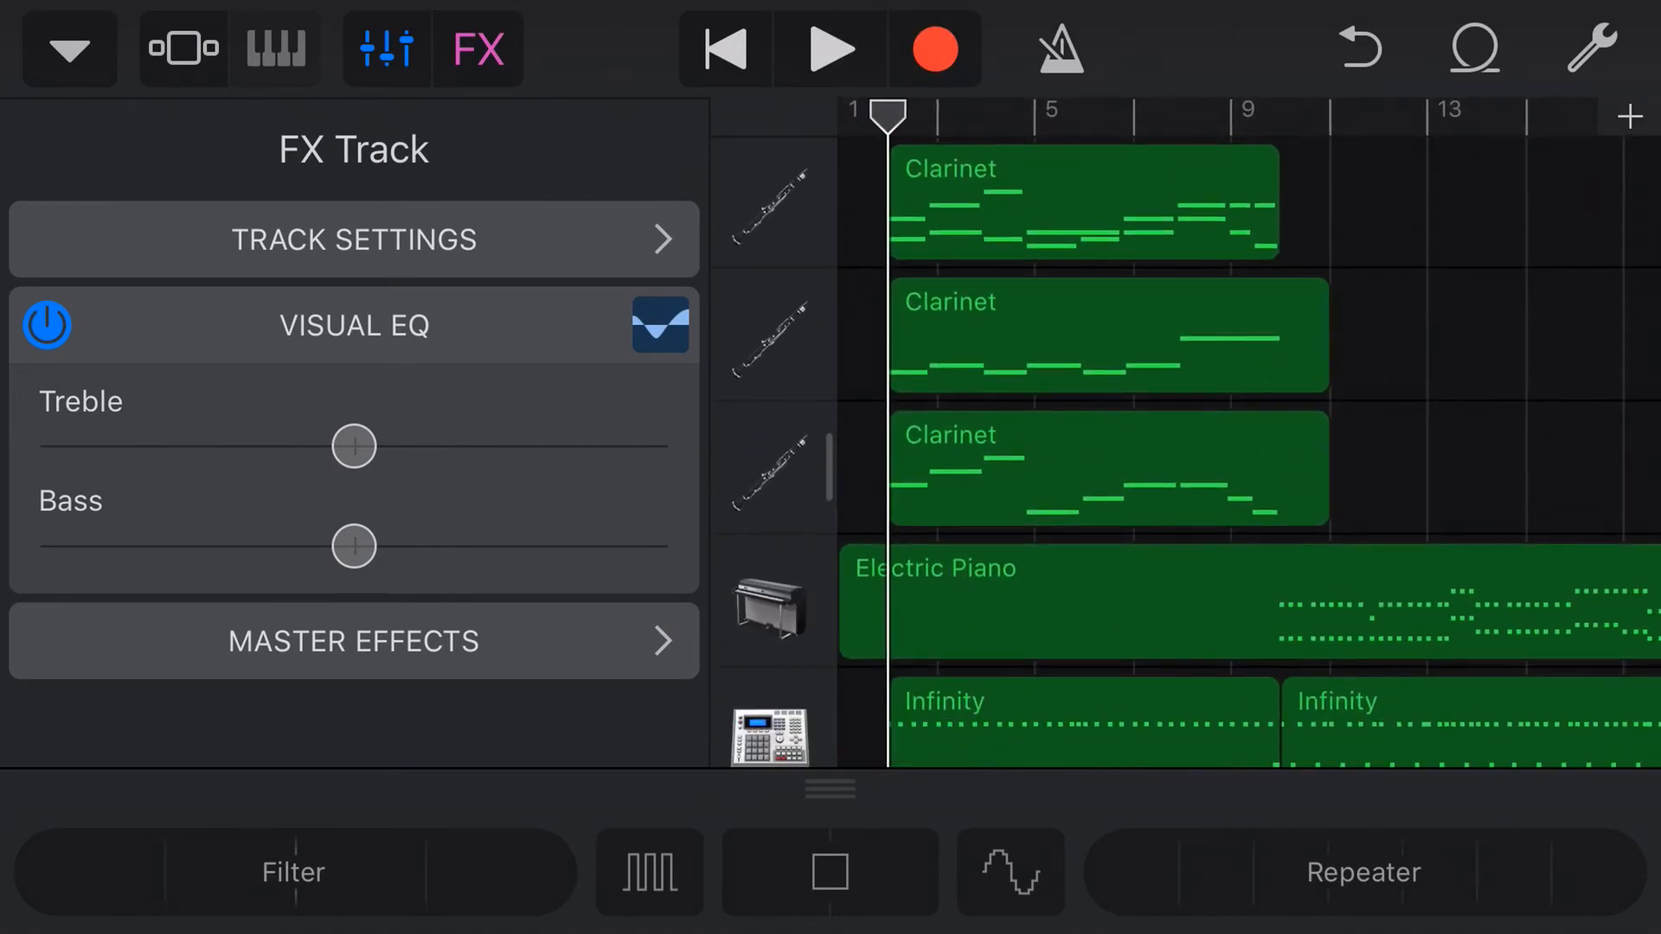
pyautogui.click(830, 48)
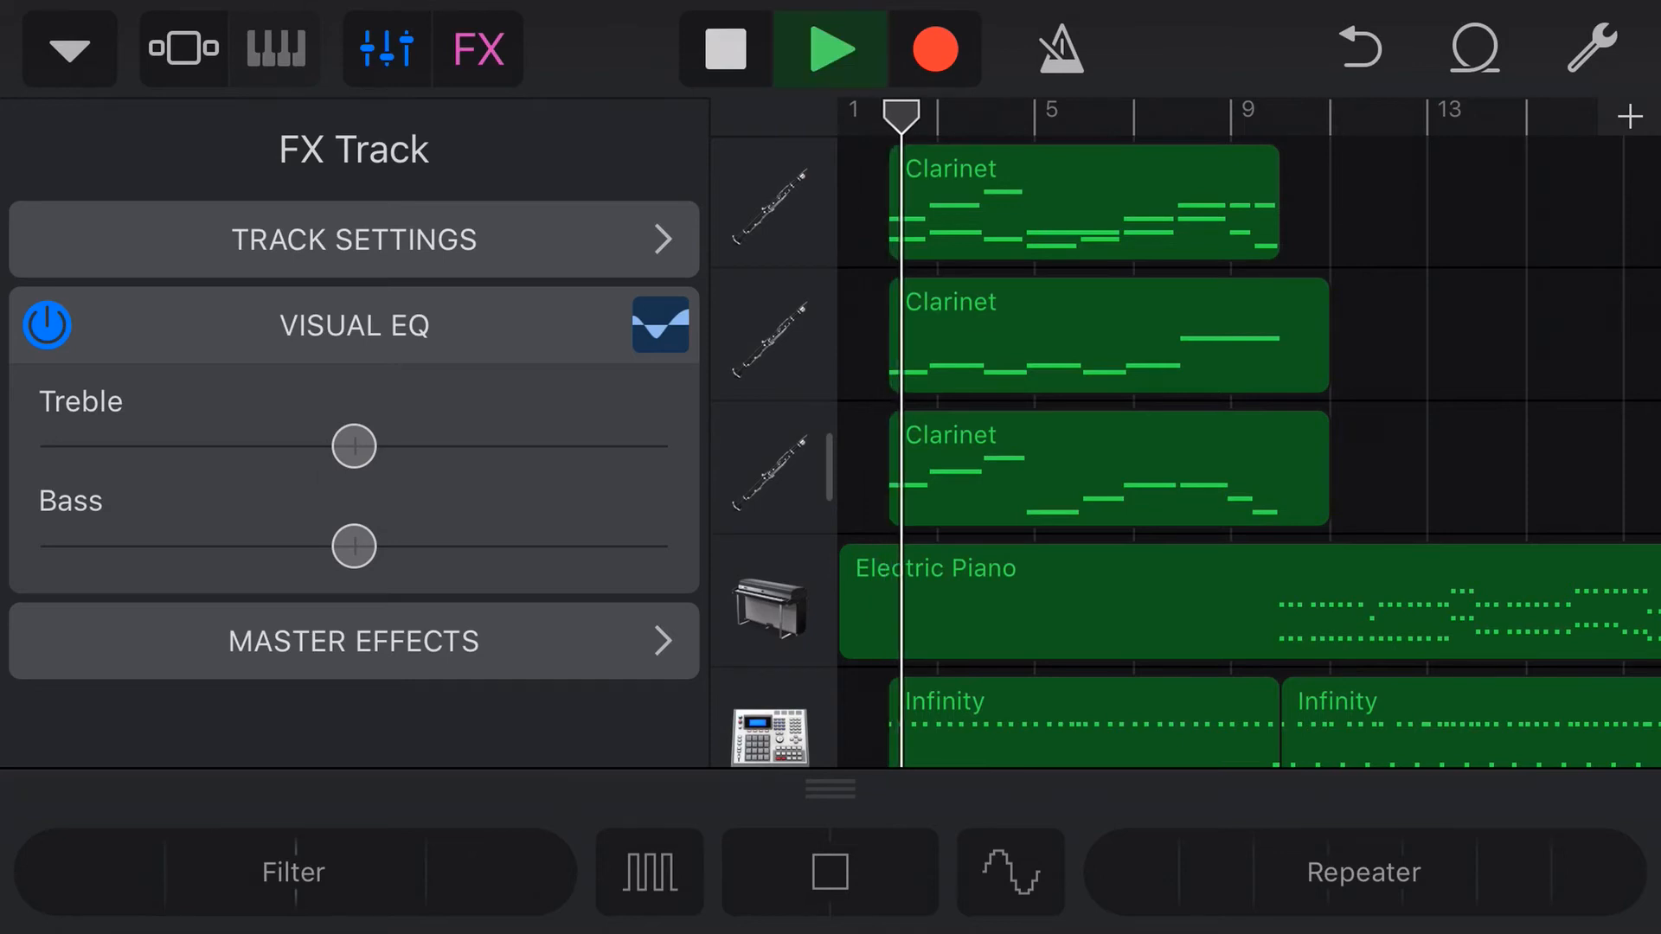
pyautogui.click(660, 326)
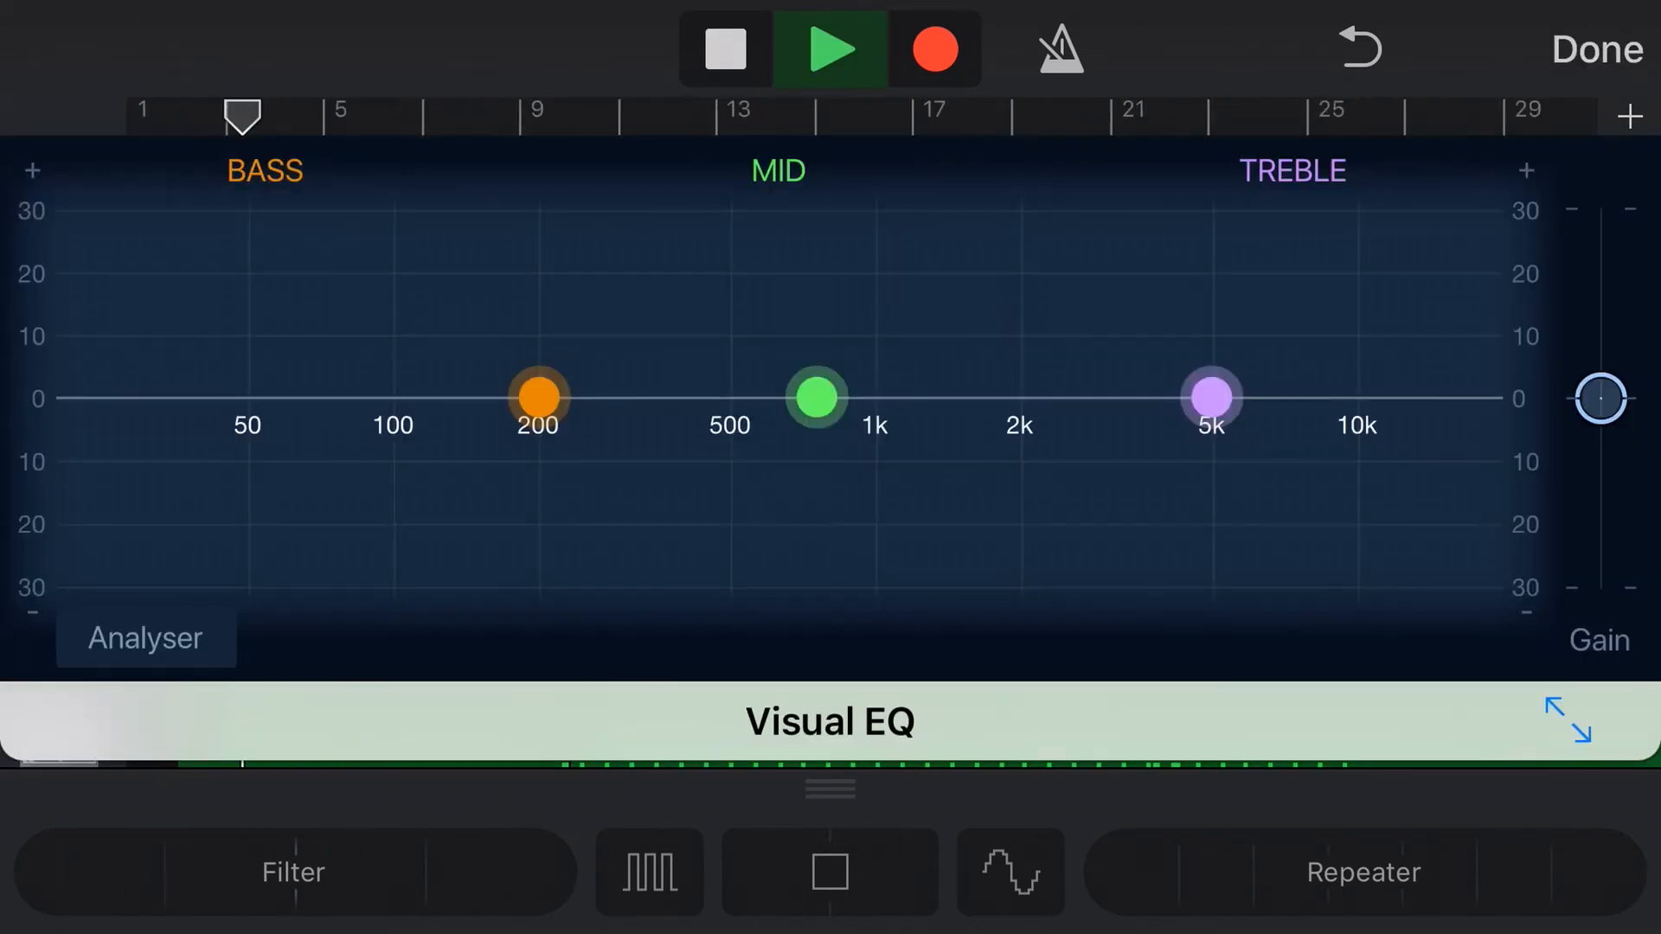
# - Cut the bass band near 90 Hz and boost the treble band around 6 kHz
pyautogui.moveTo(538, 398); pyautogui.dragTo(397, 453)
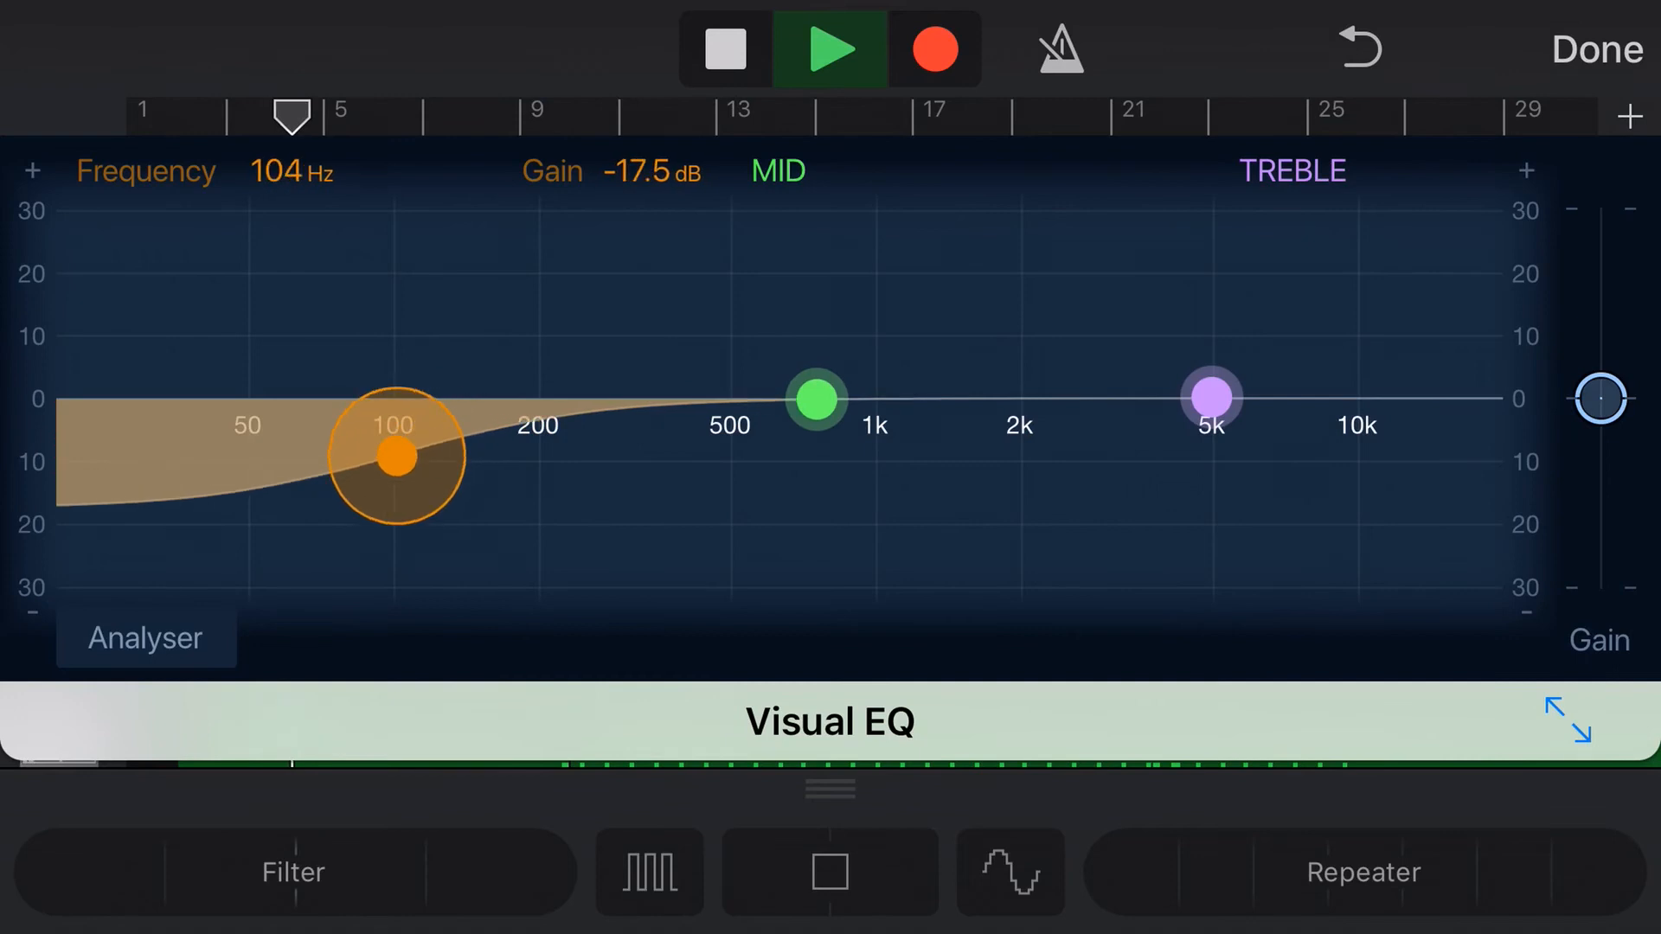
pyautogui.moveTo(396, 458); pyautogui.dragTo(560, 472)
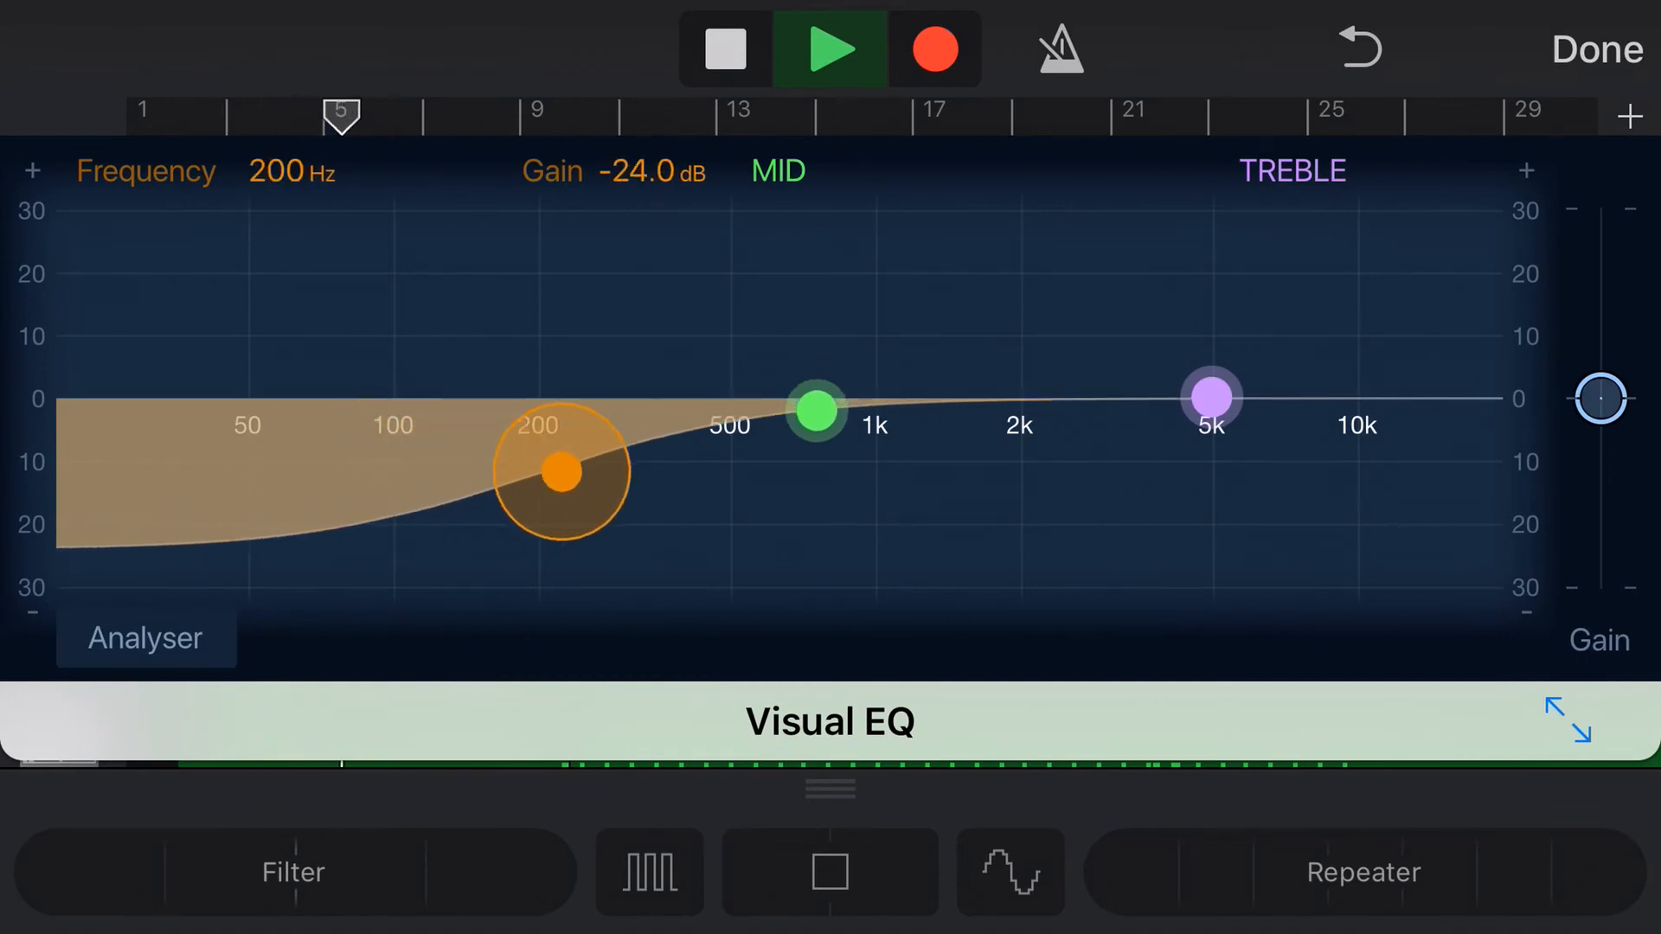
pyautogui.moveTo(558, 473); pyautogui.dragTo(971, 473)
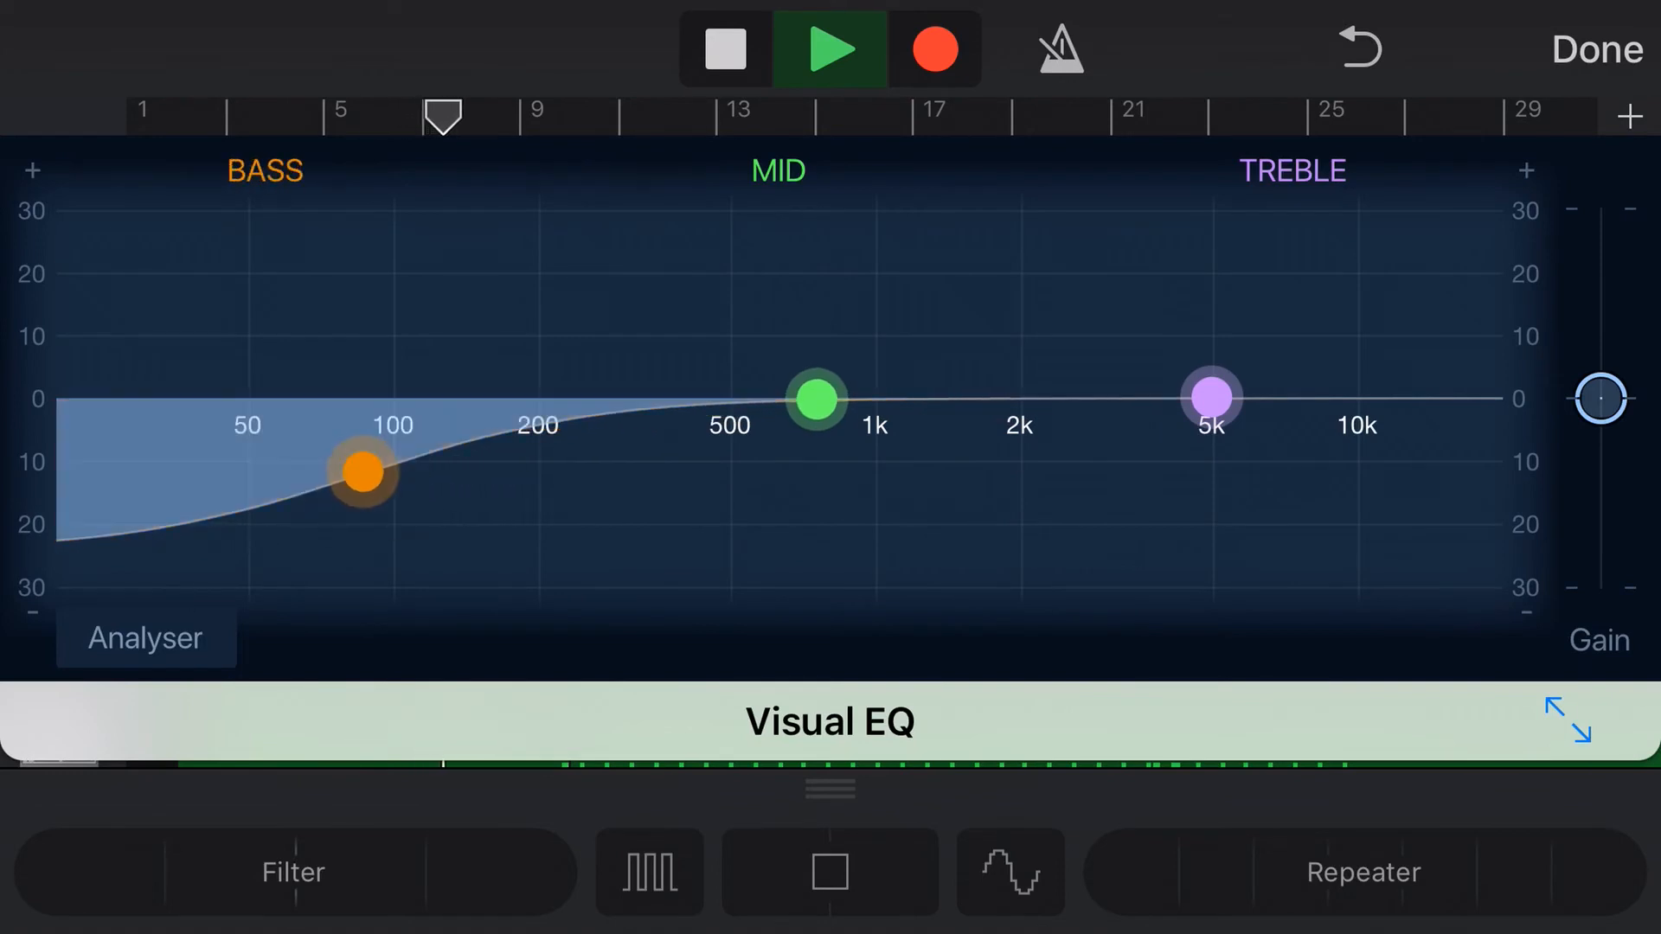
pyautogui.moveTo(1211, 399); pyautogui.dragTo(1228, 336)
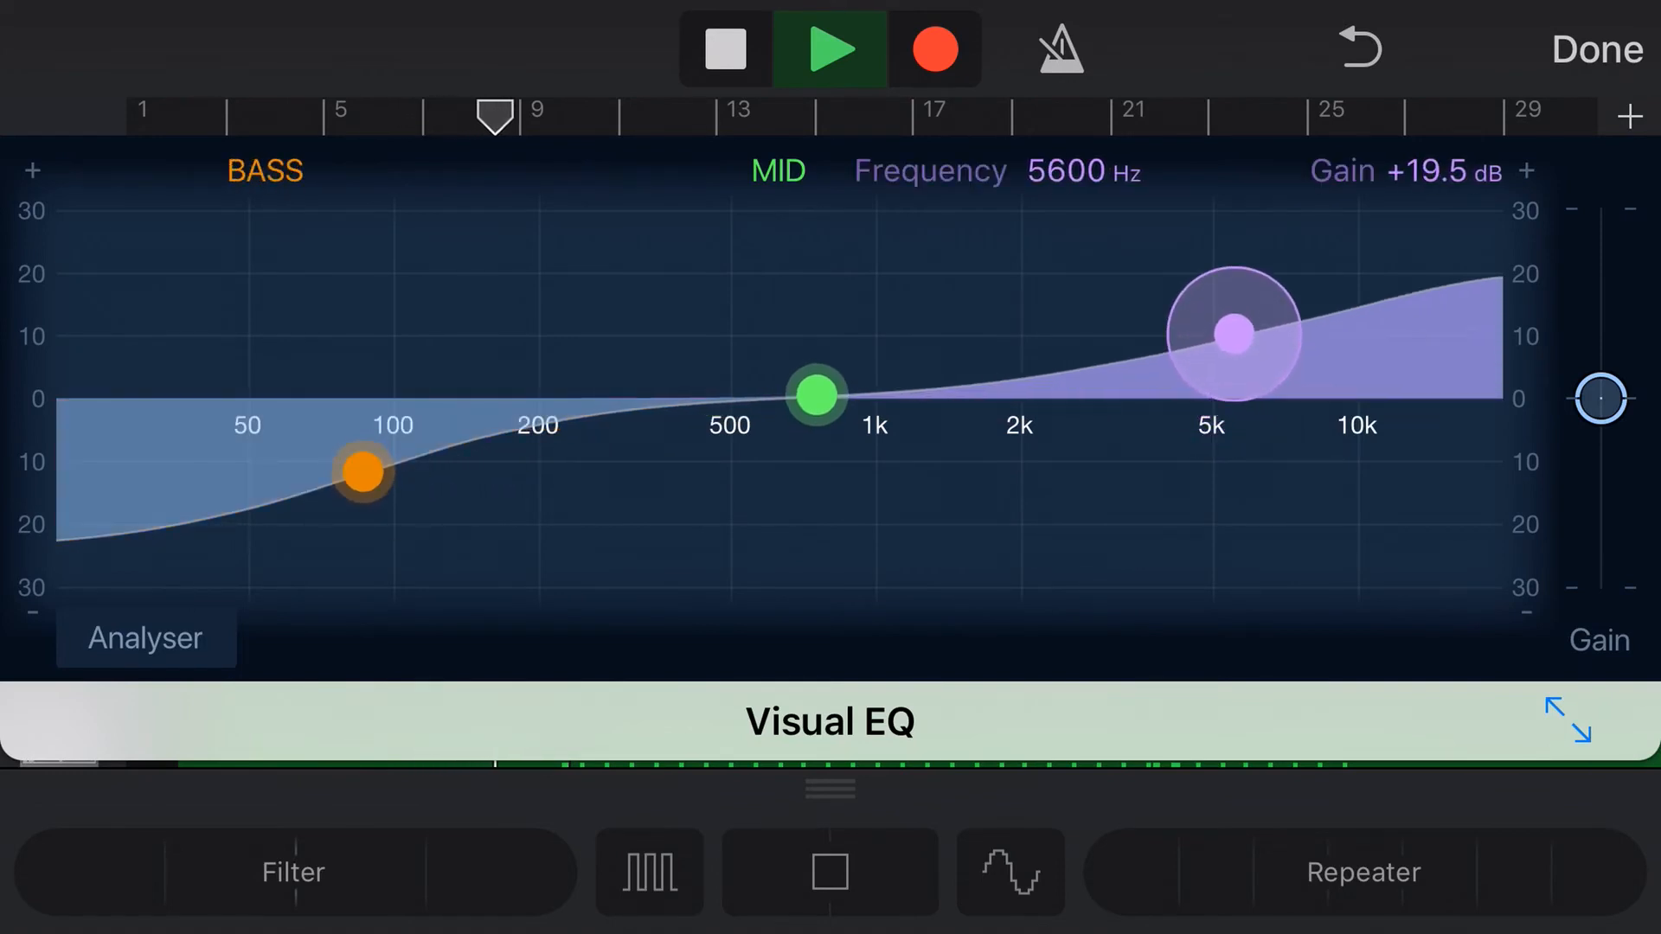
pyautogui.moveTo(1231, 334); pyautogui.dragTo(1249, 344)
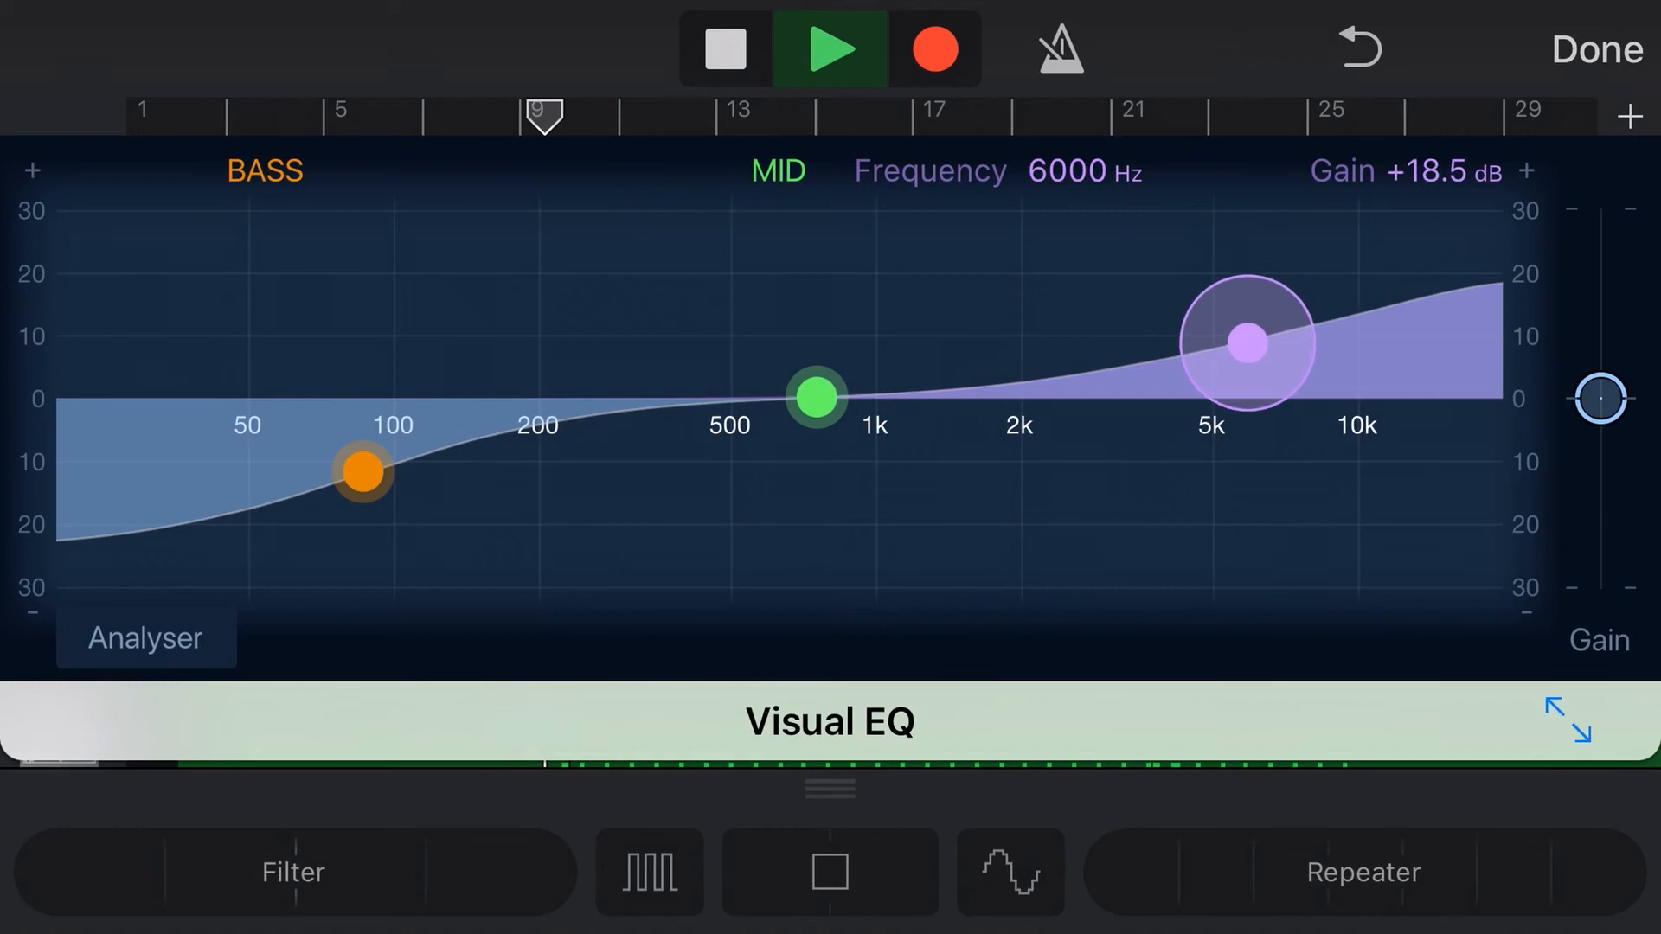
pyautogui.moveTo(815, 398); pyautogui.dragTo(834, 387)
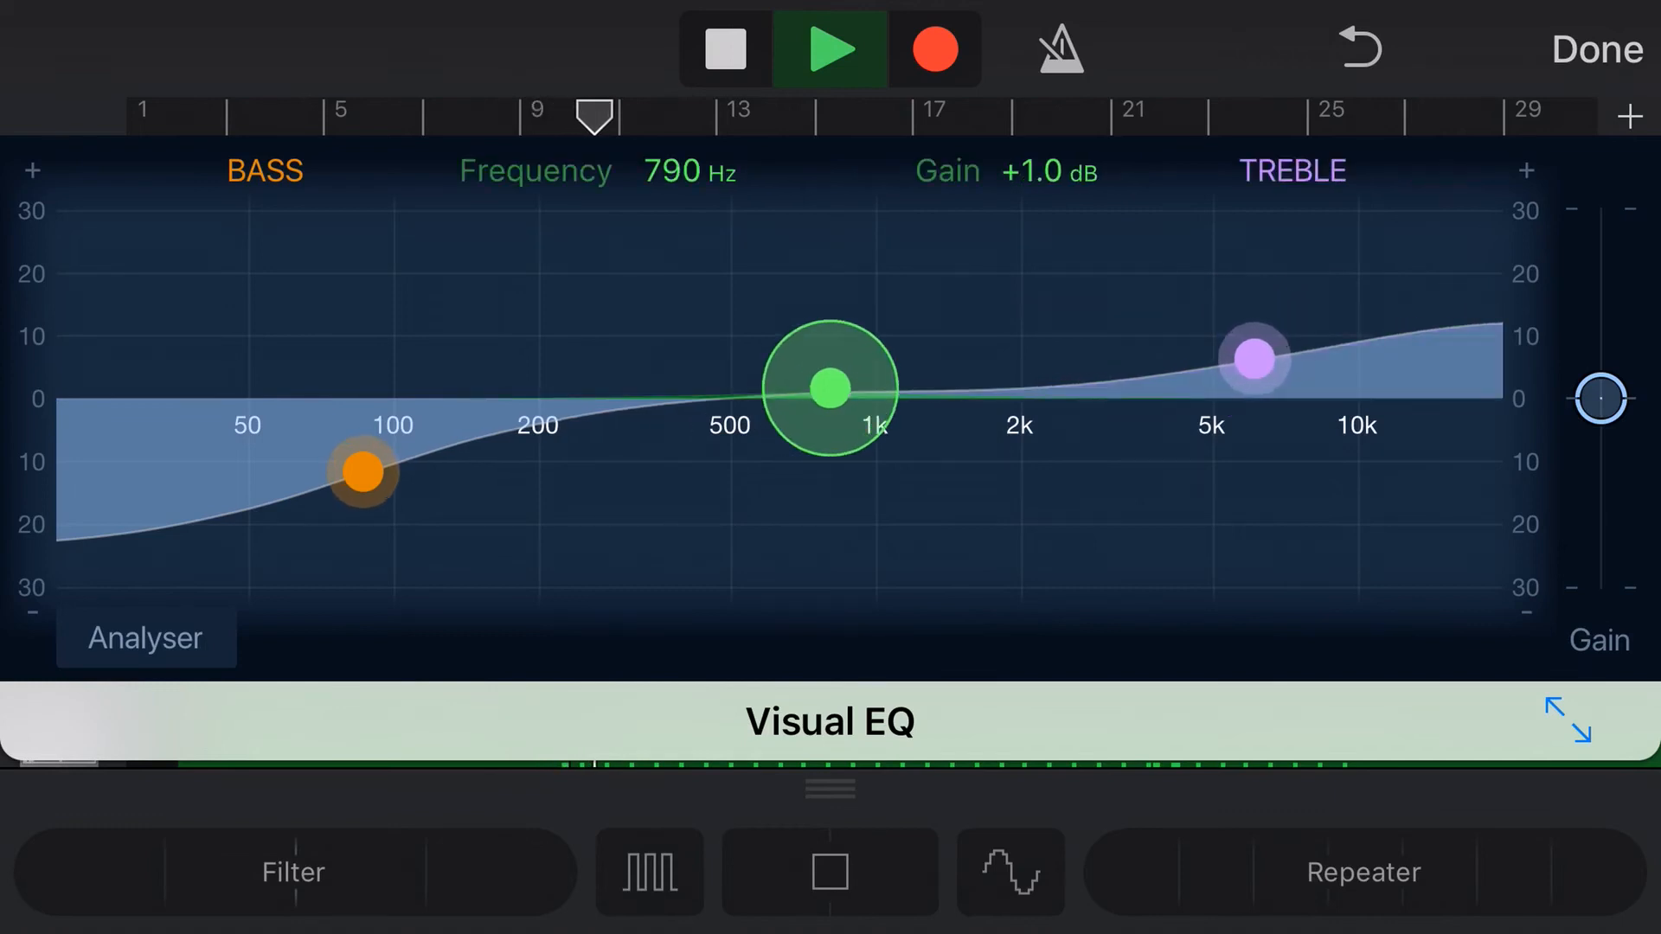
# - Dip the mids slightly near 1.5 kHz, lower the bass cut toward 60 Hz, nudge treble higher
pyautogui.moveTo(830, 387); pyautogui.dragTo(1013, 240)
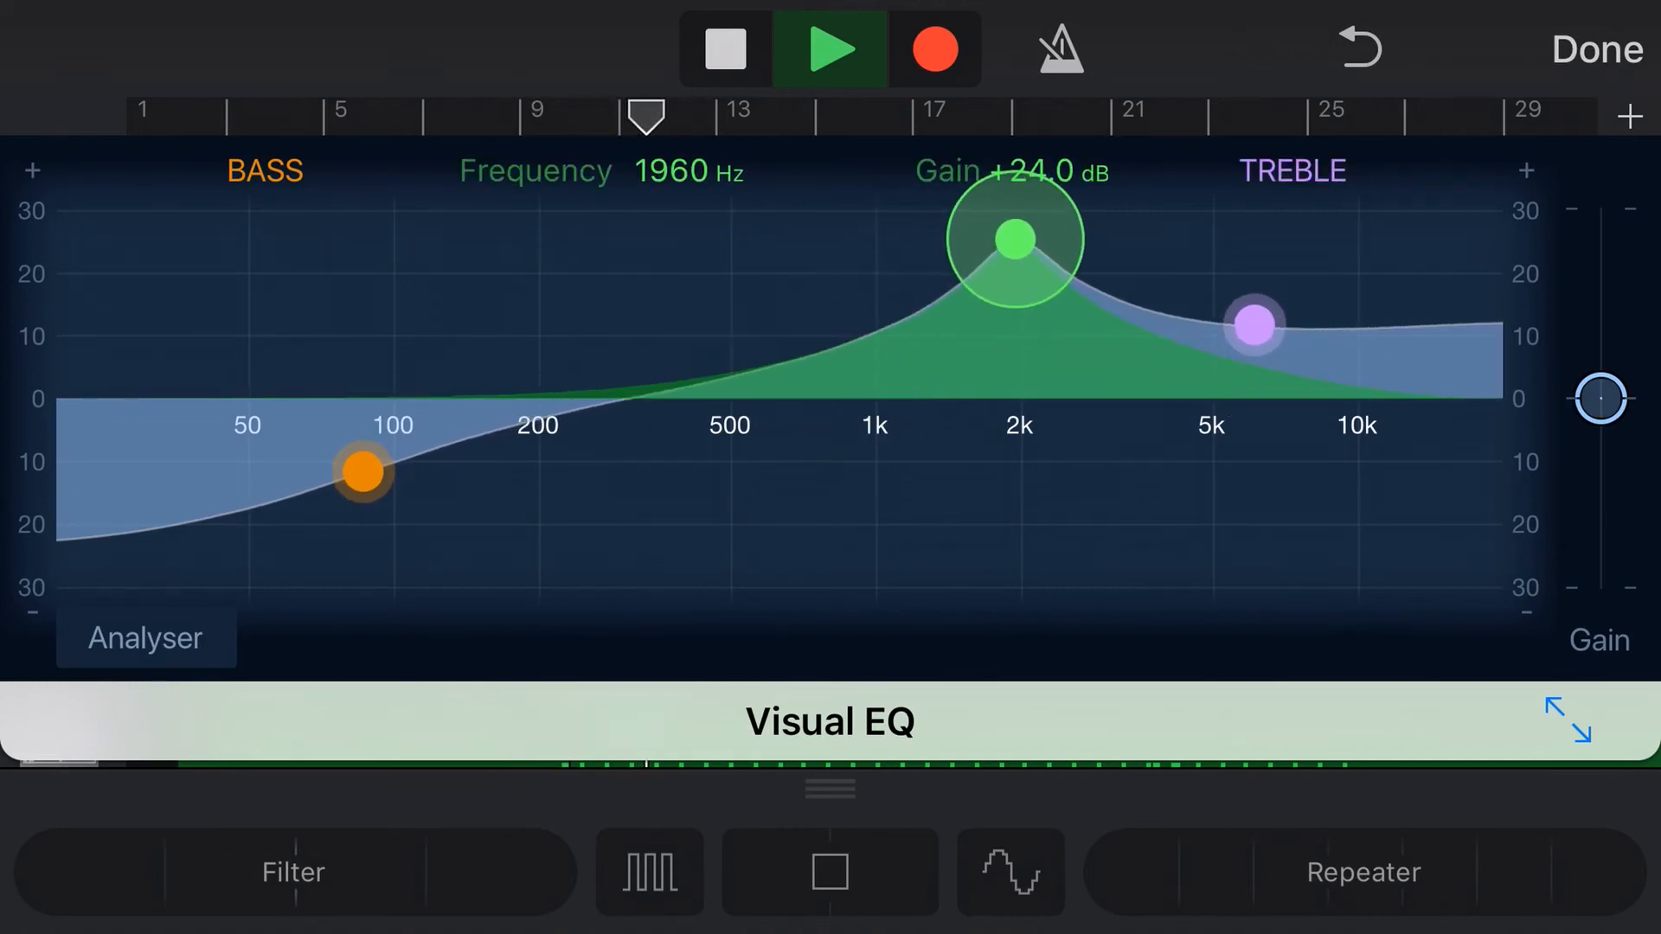
pyautogui.moveTo(1013, 240); pyautogui.dragTo(971, 382)
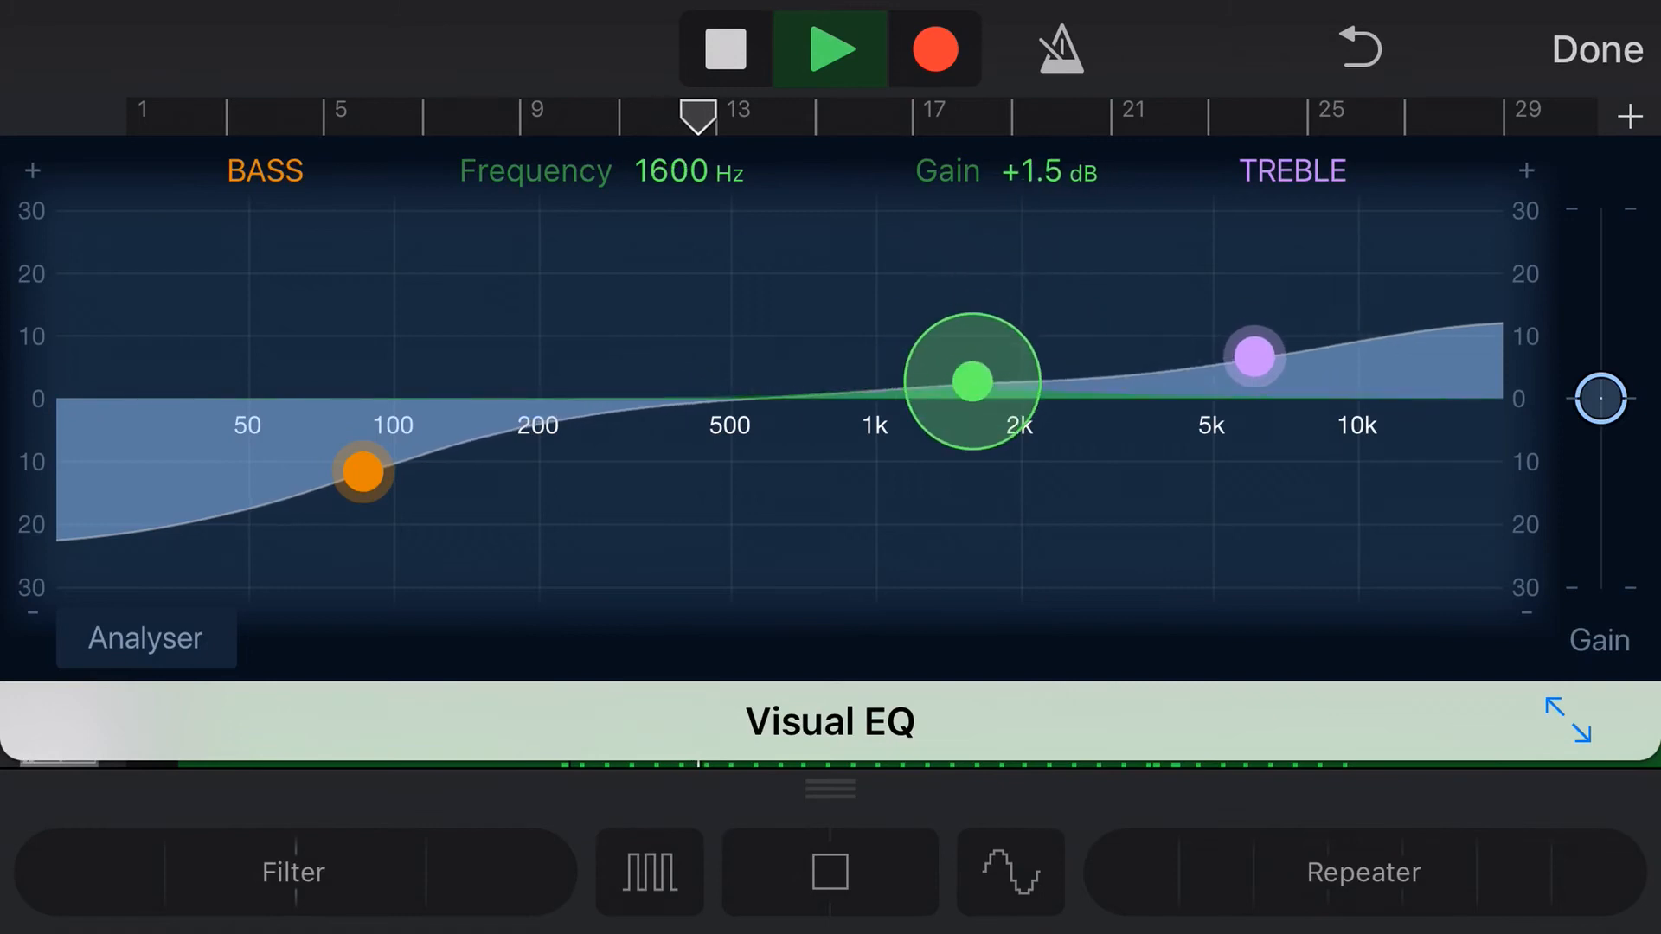
pyautogui.moveTo(971, 381); pyautogui.dragTo(962, 413)
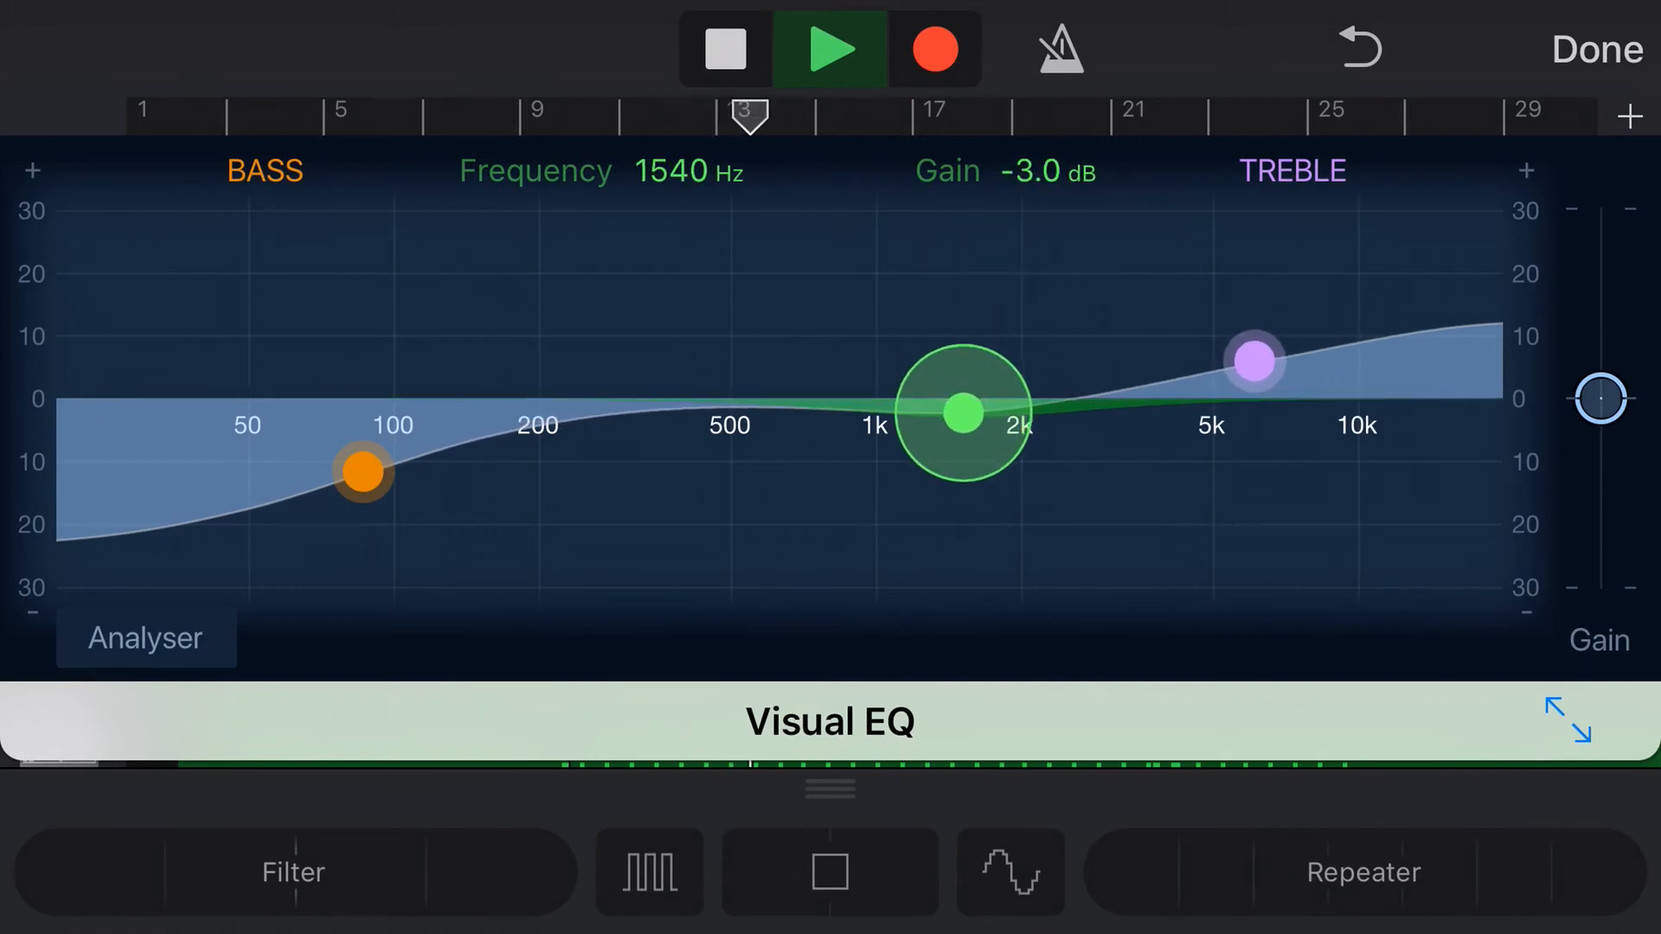
pyautogui.moveTo(363, 473); pyautogui.dragTo(278, 468)
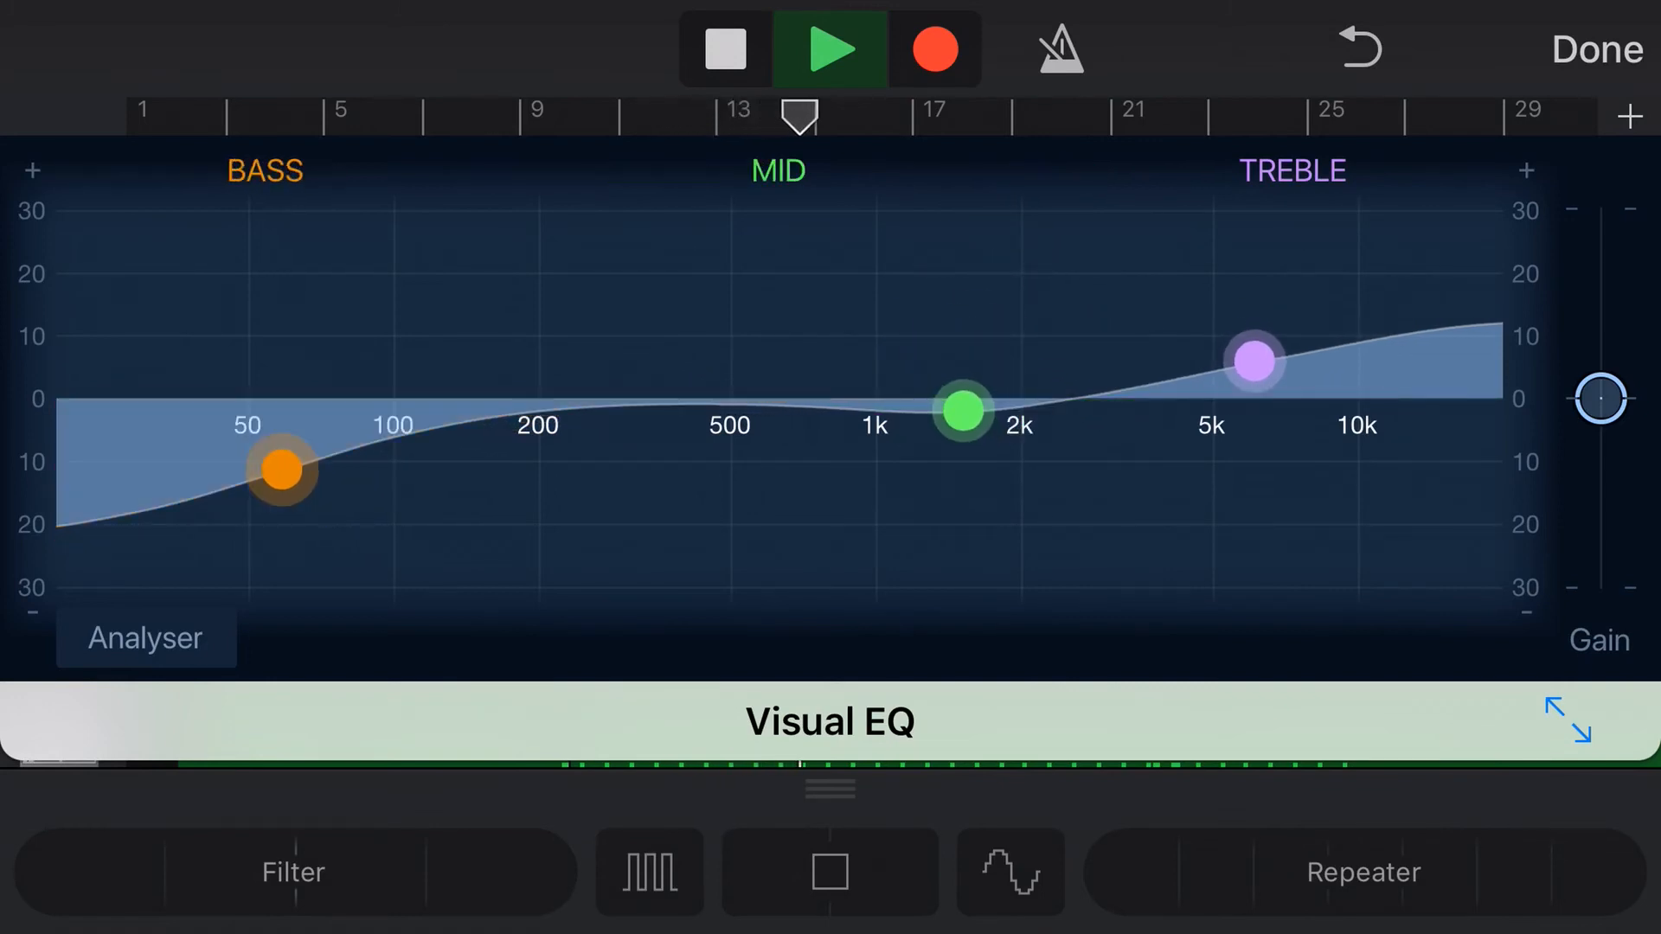
pyautogui.moveTo(1255, 360); pyautogui.dragTo(1271, 354)
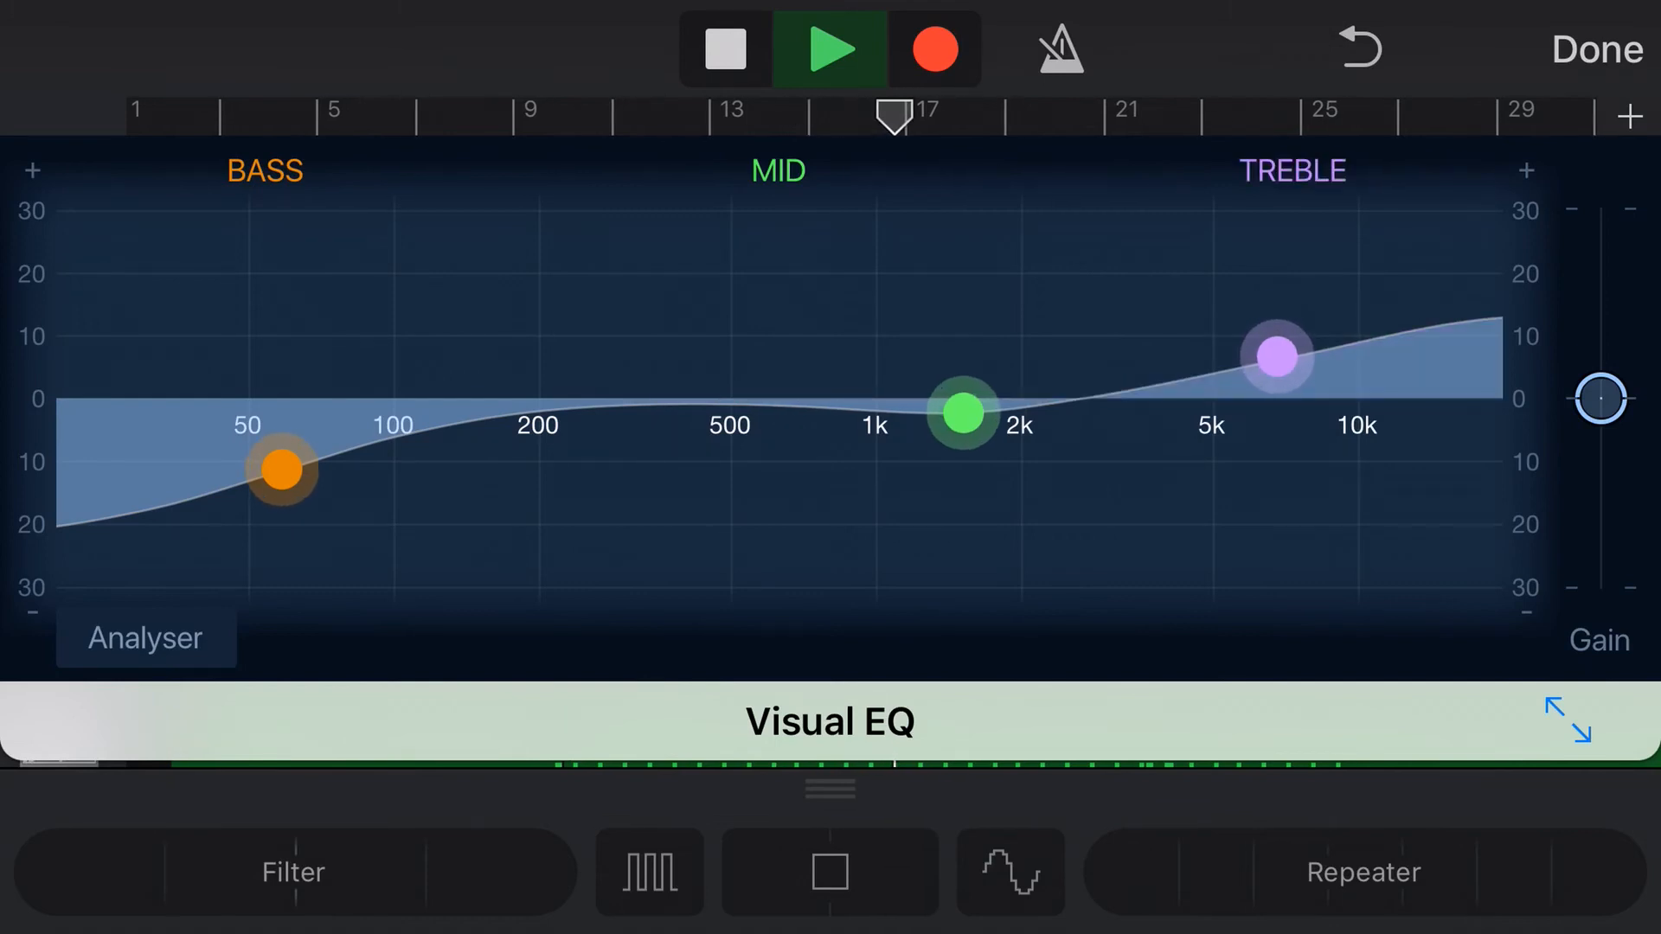
# - Stop and replay the song to audition the EQ, then close the full graph
pyautogui.click(829, 50)
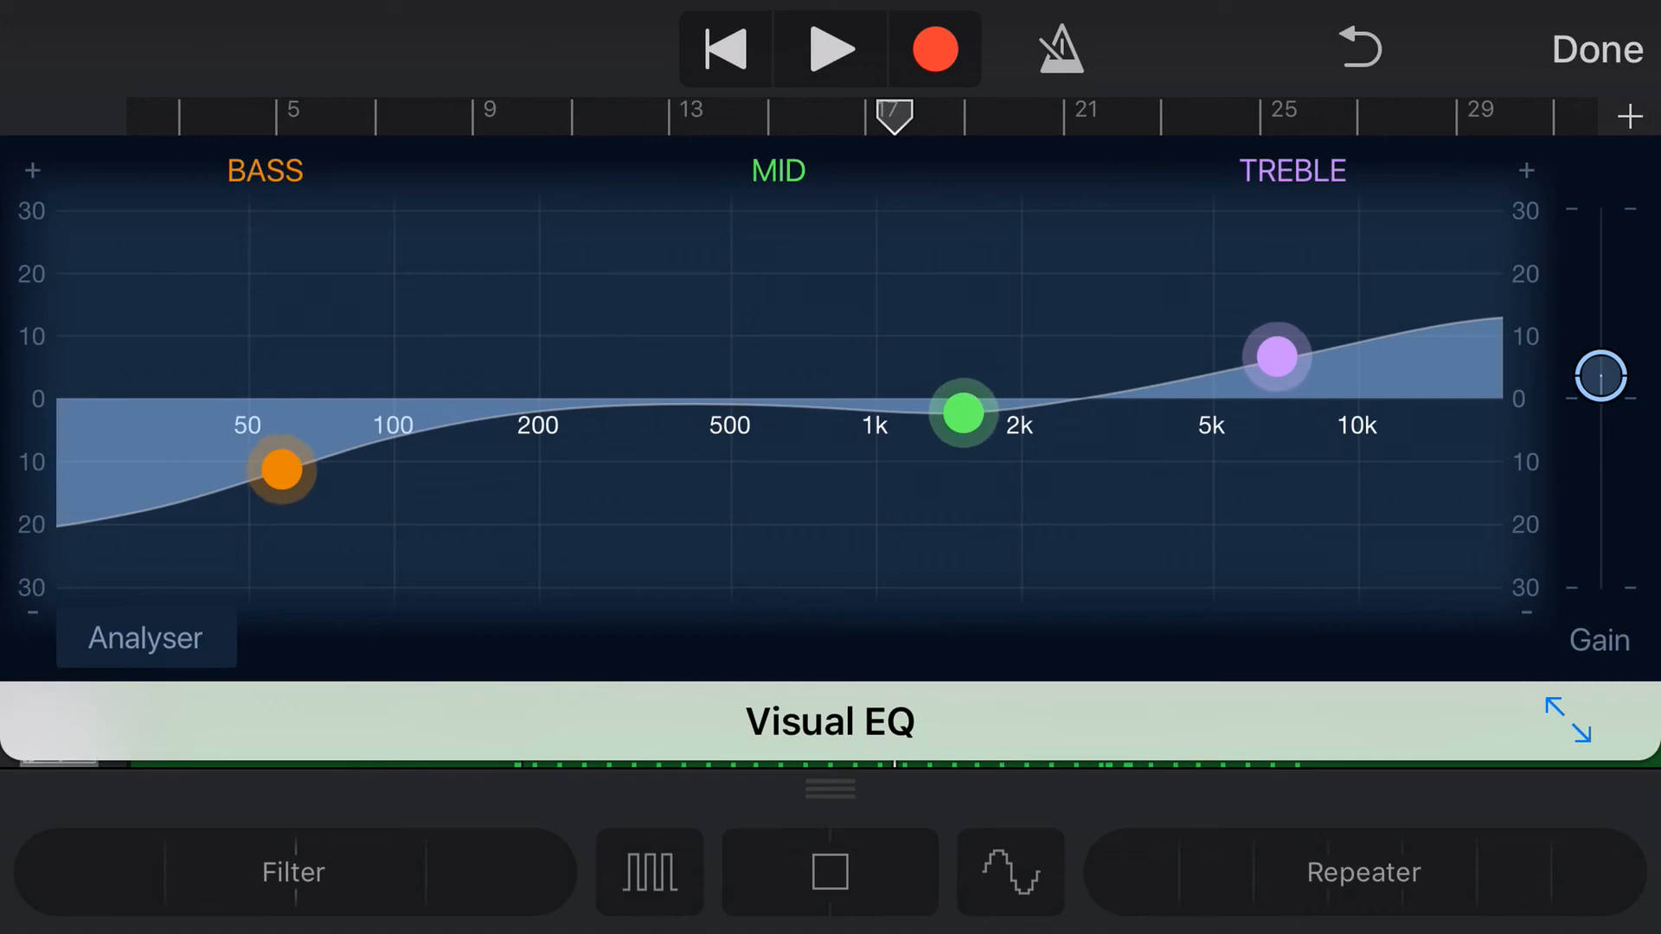
pyautogui.click(833, 47)
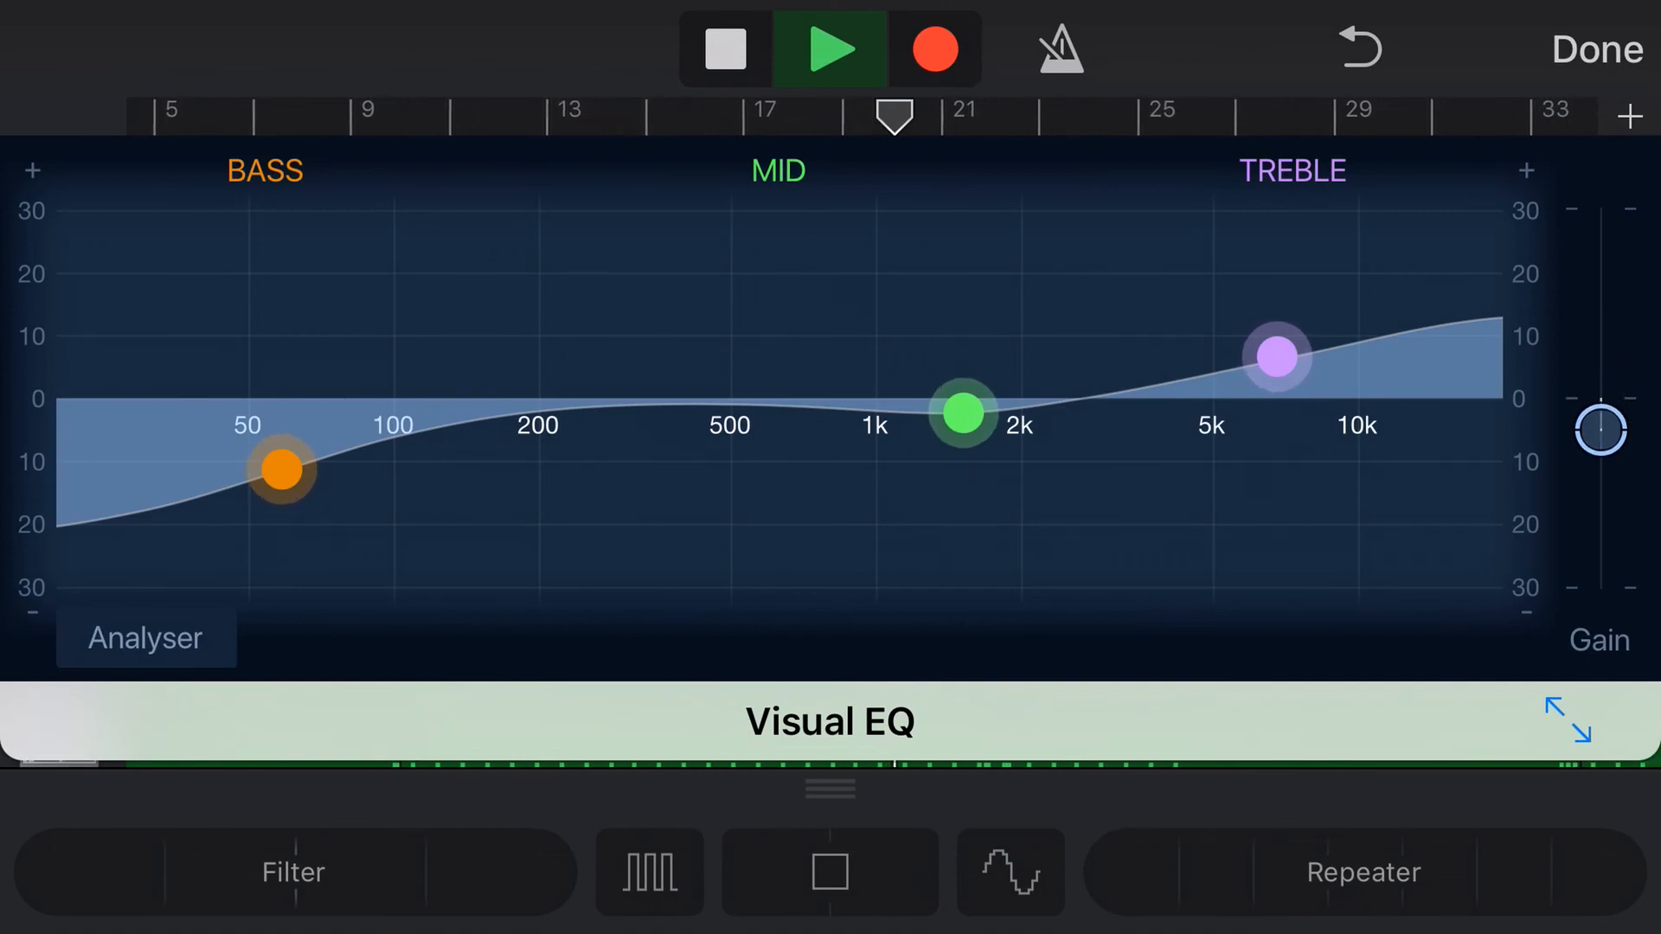
pyautogui.click(1591, 47)
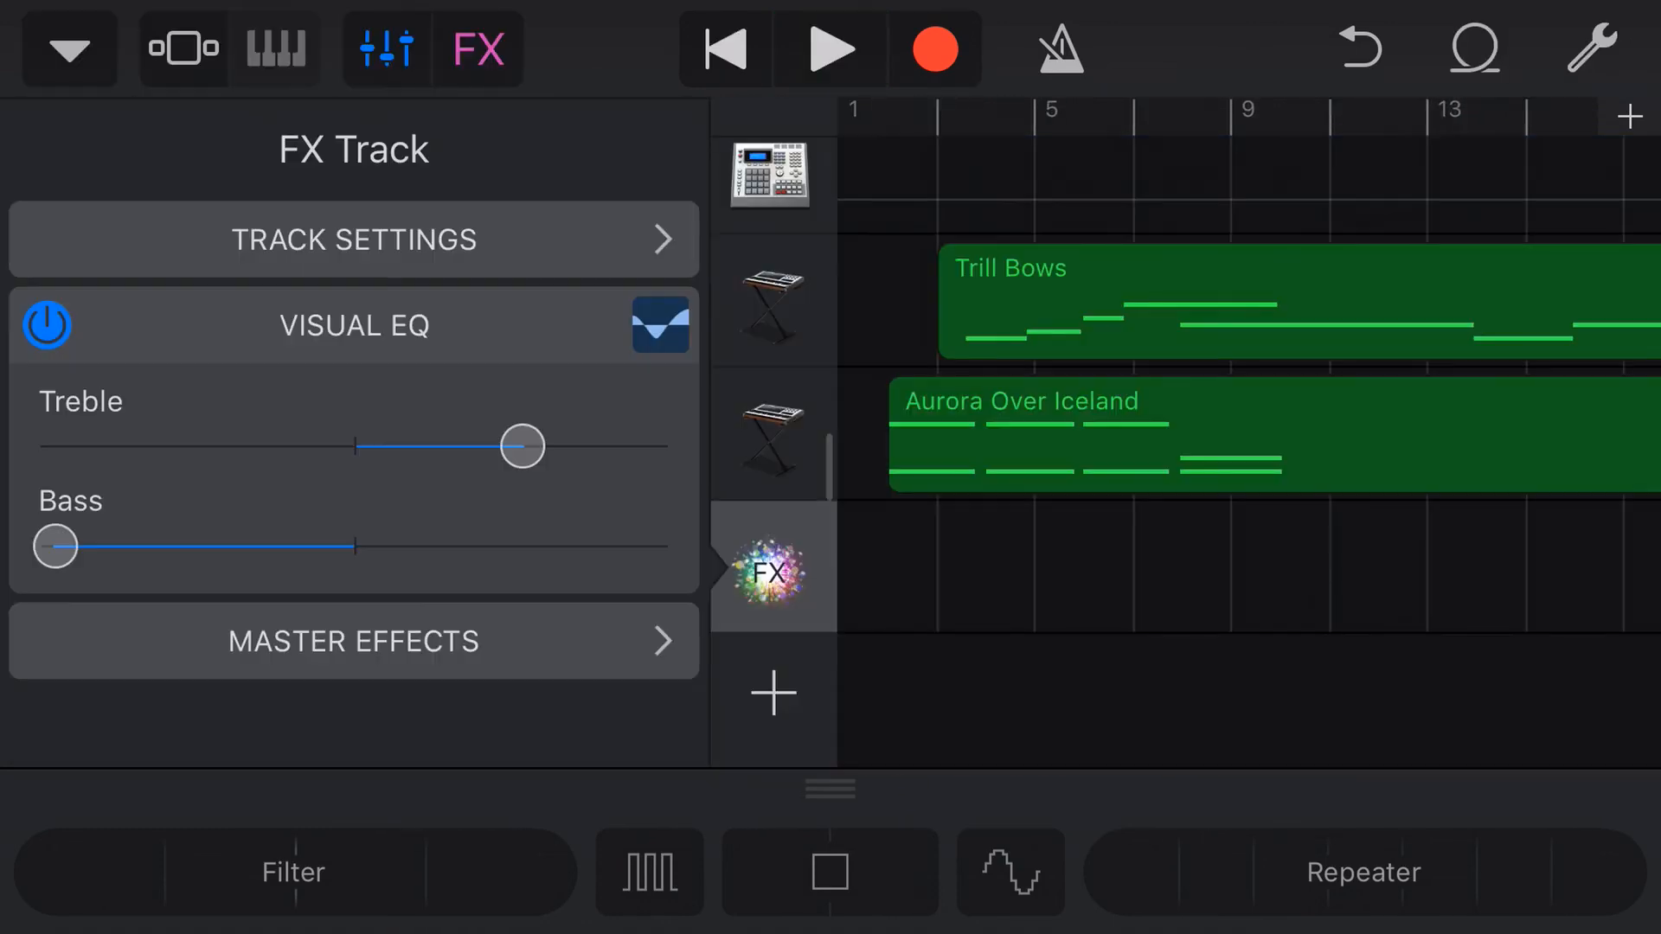
# - Go from Track Settings back to the FX track controls and into Master Effects
pyautogui.click(352, 241)
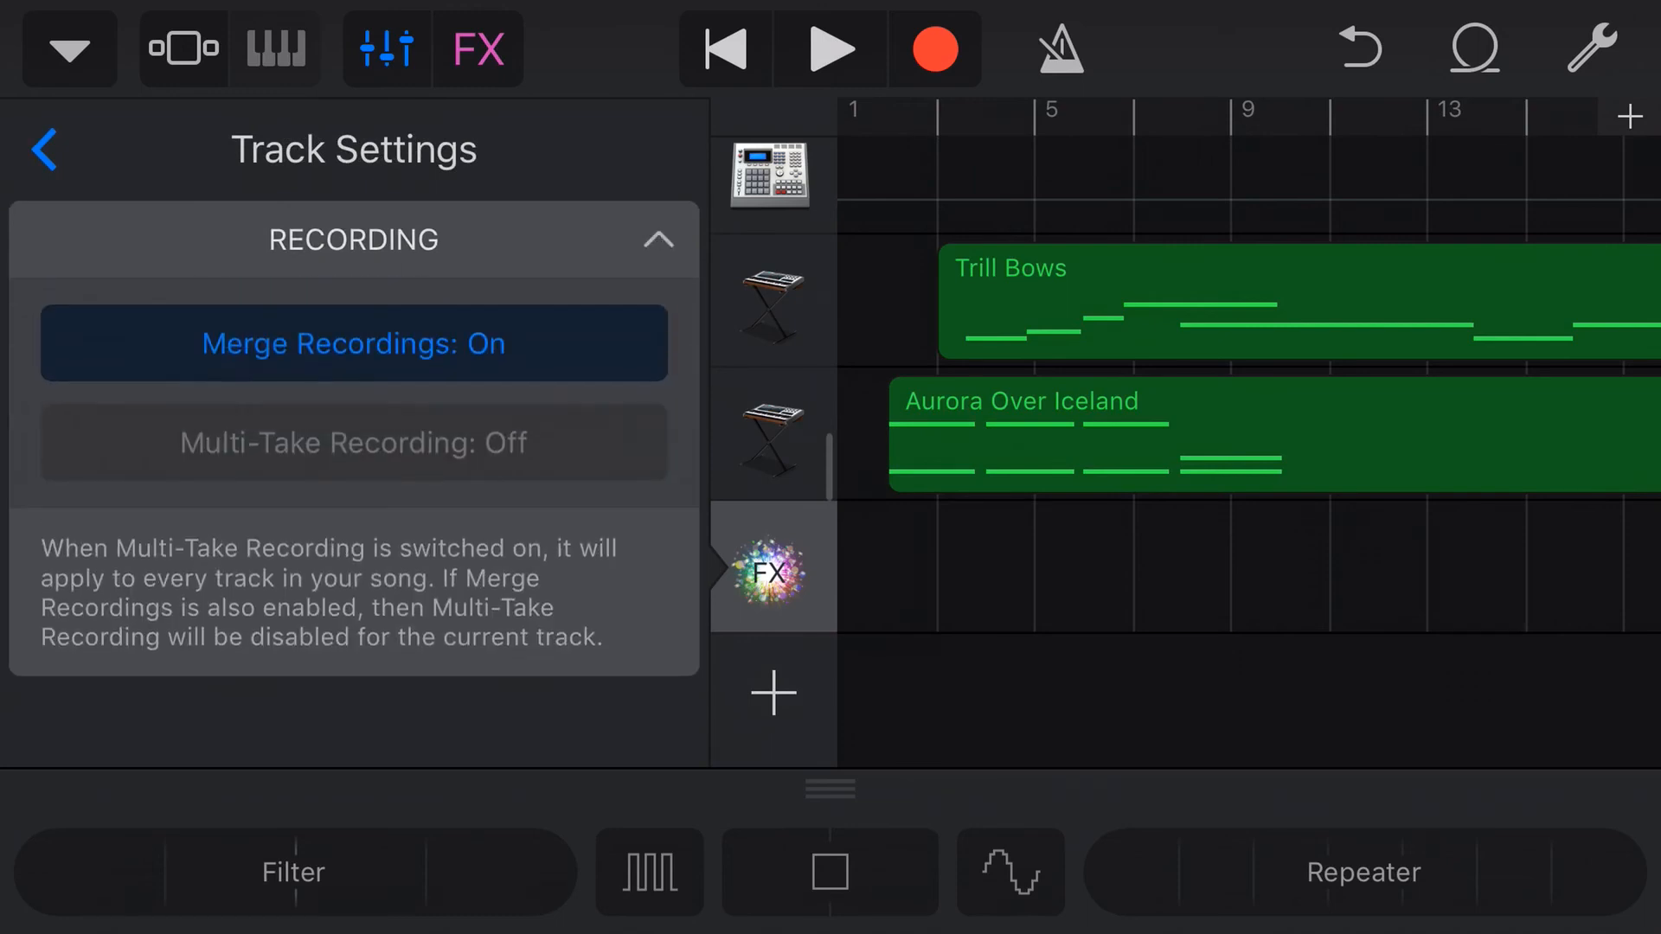
pyautogui.click(45, 151)
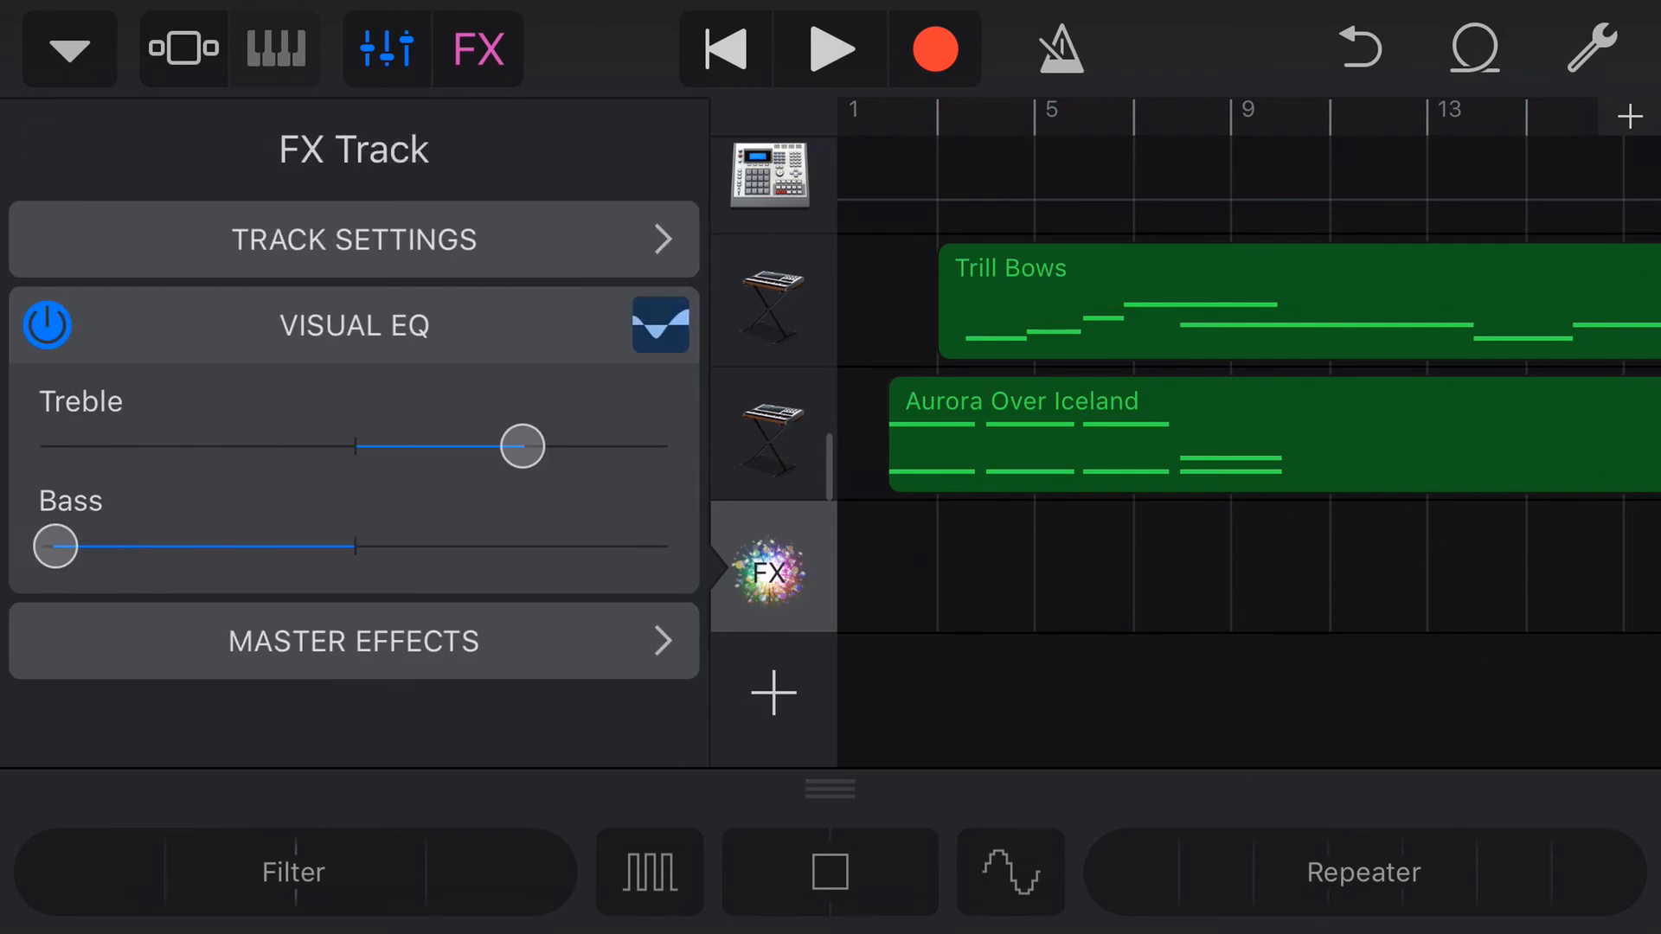
pyautogui.click(353, 642)
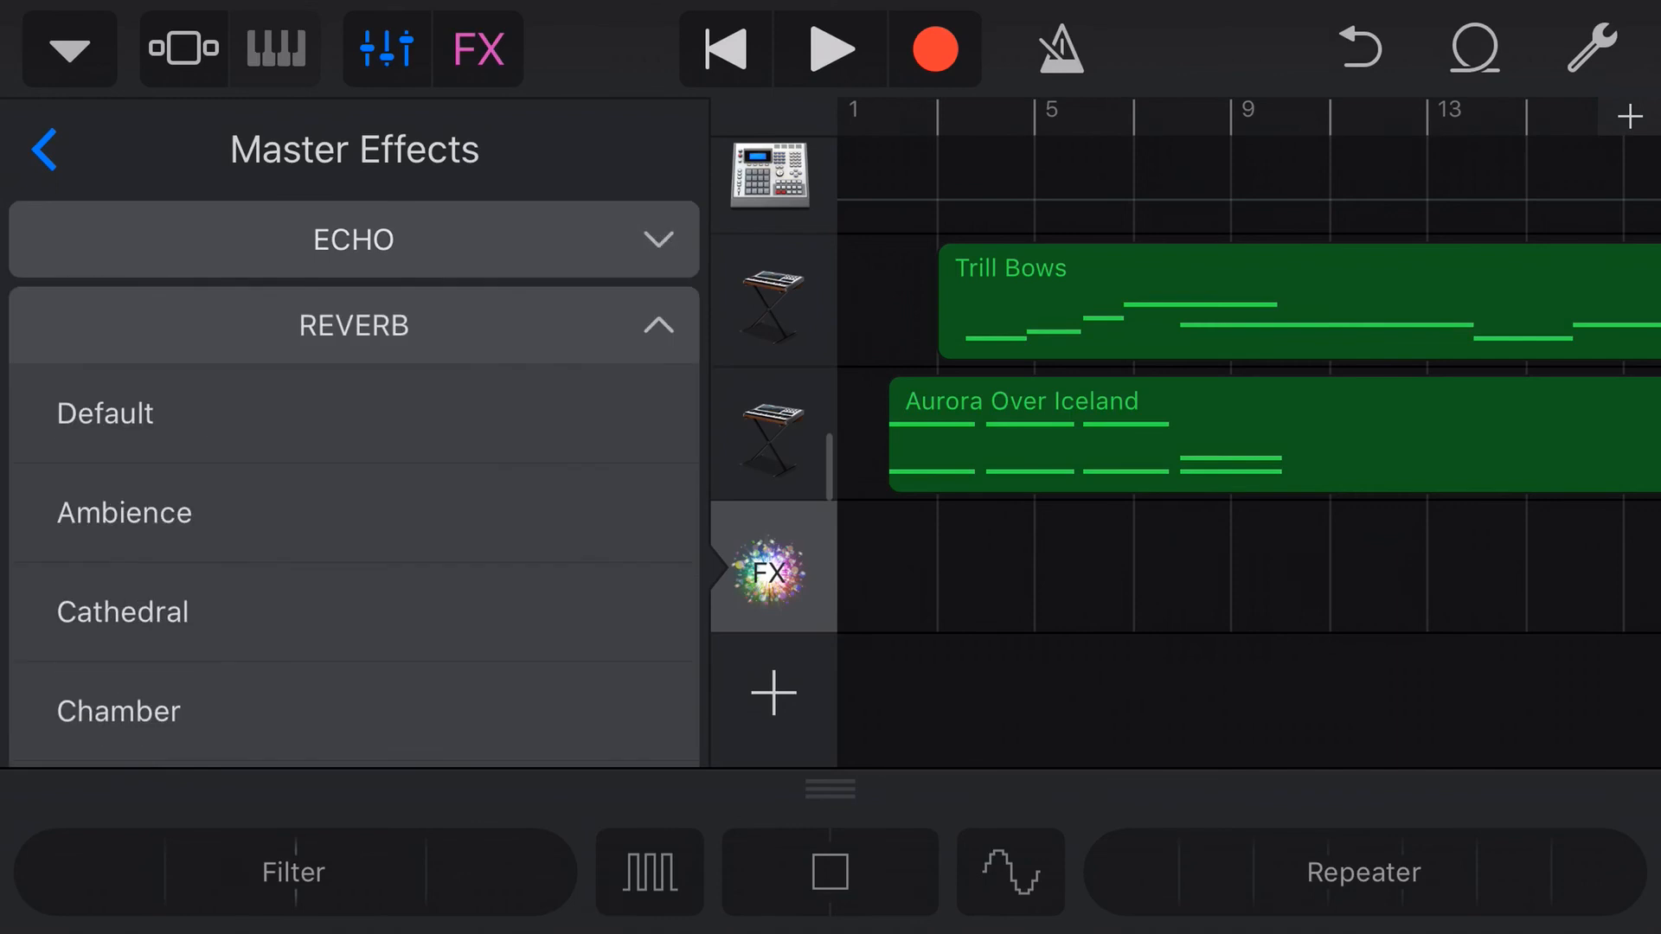
# - Collapse the Reverb preset list, leaving only the Echo and Reverb headings
pyautogui.click(354, 326)
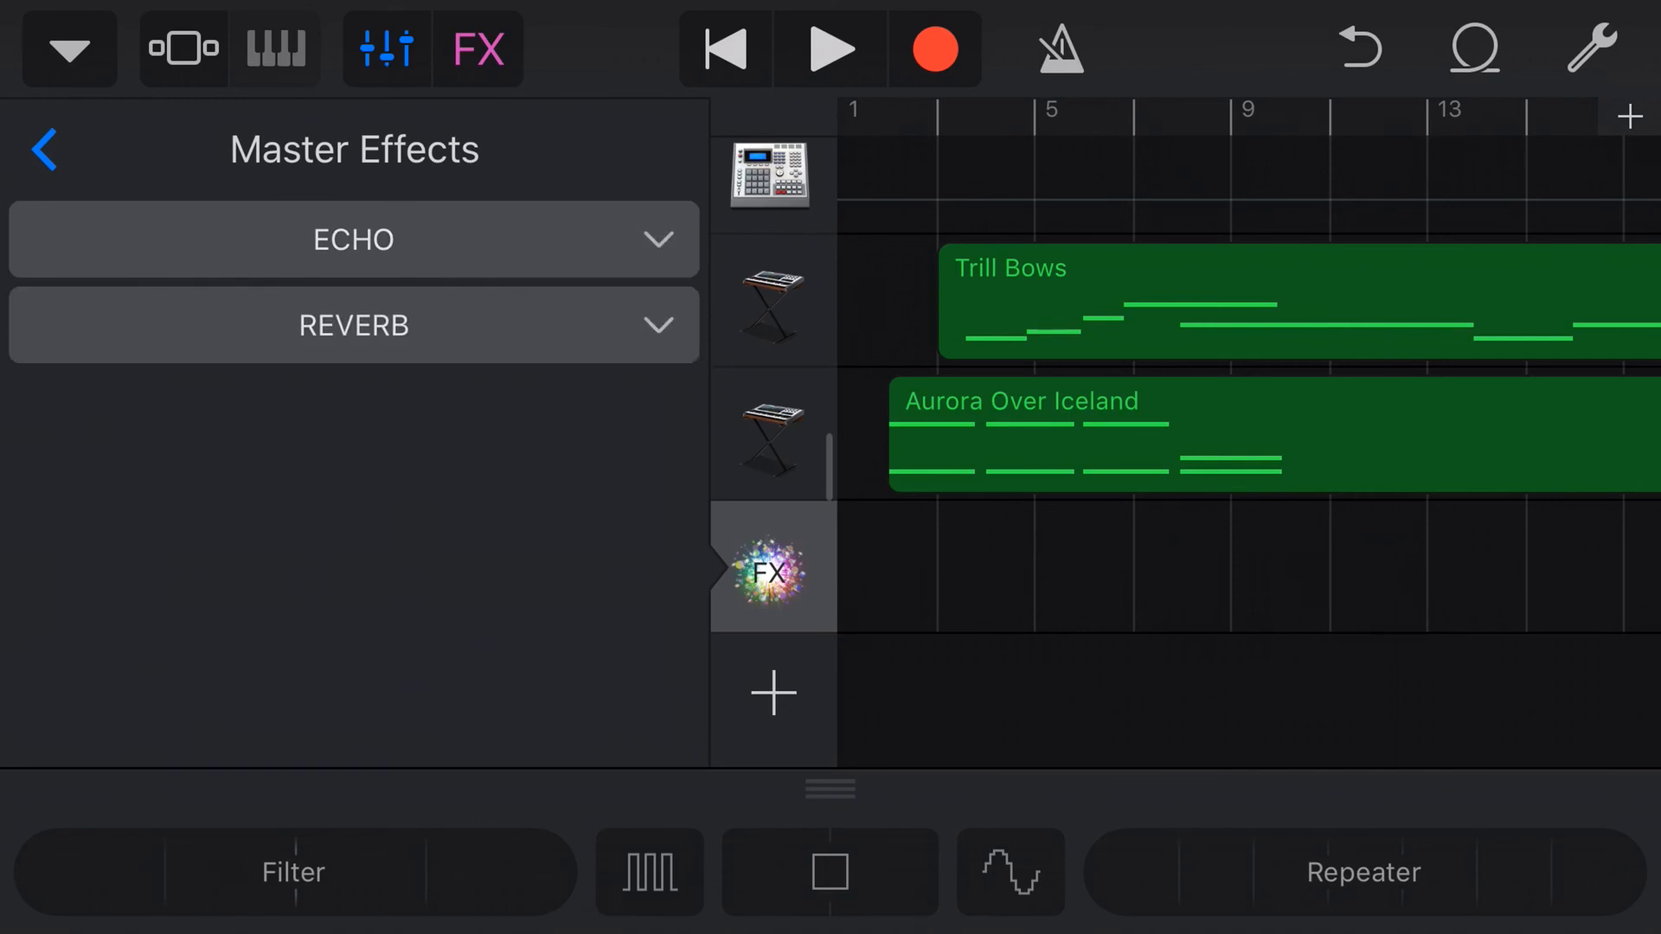